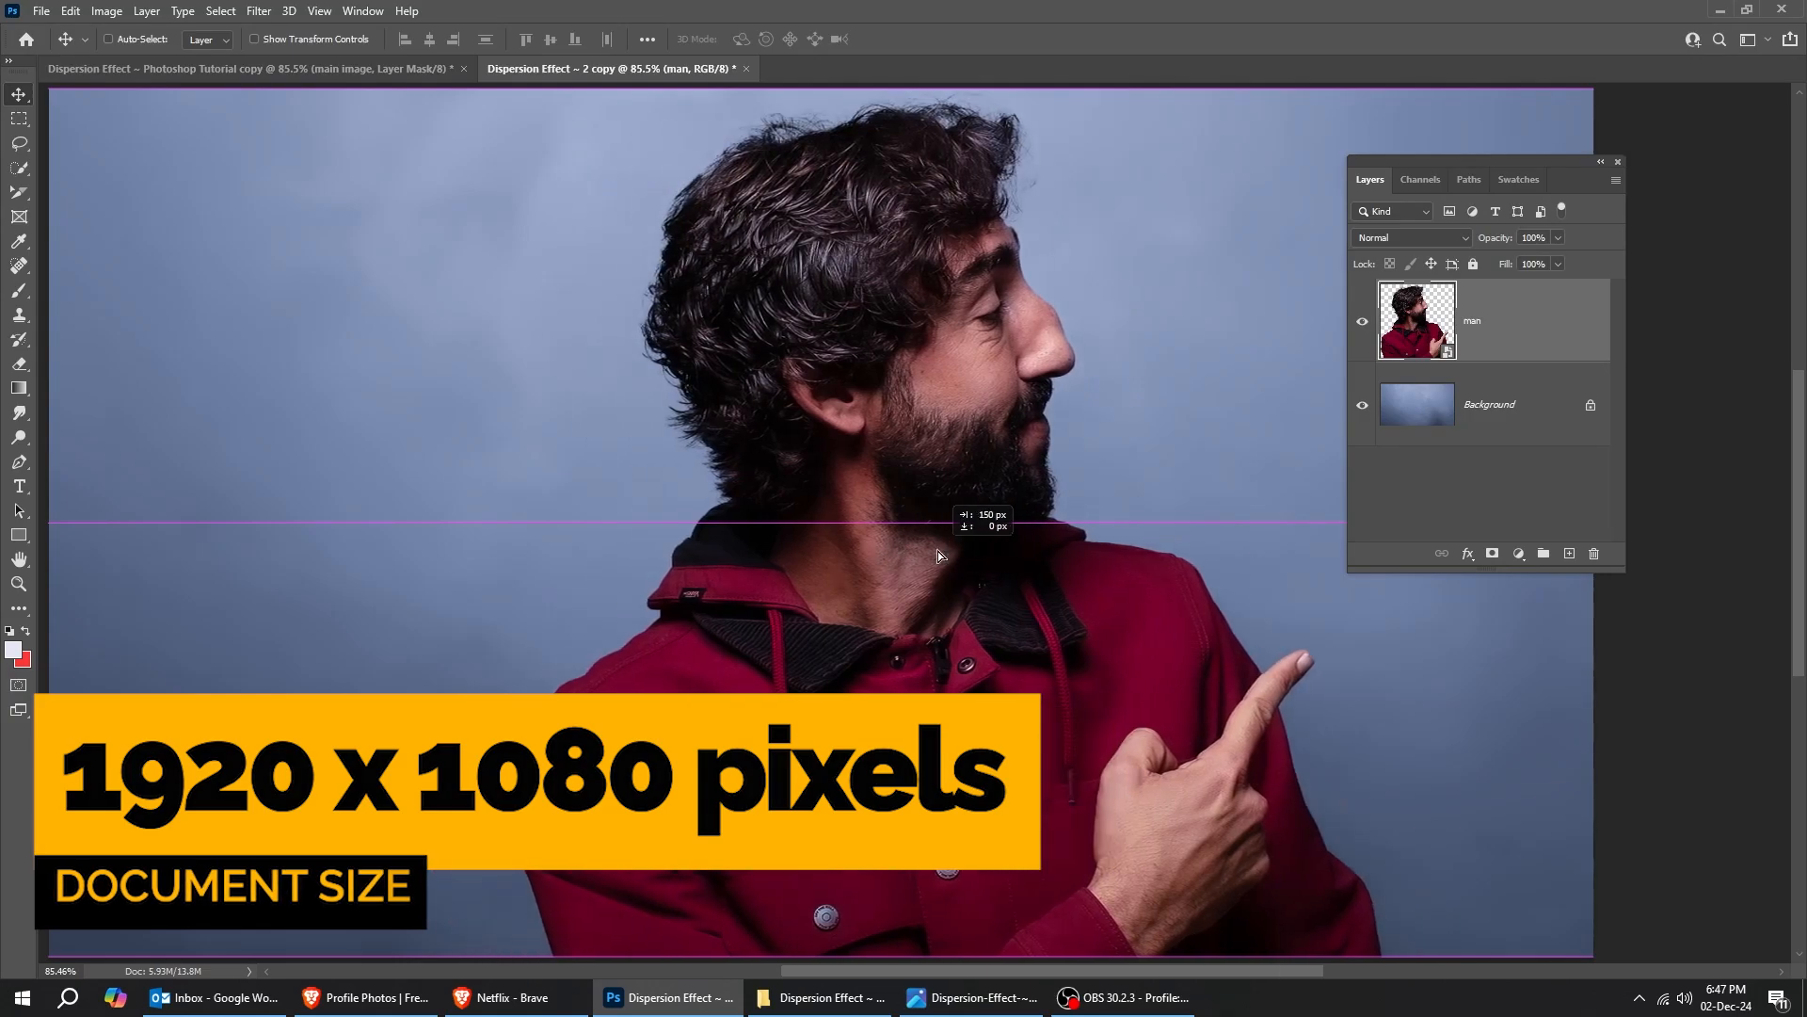
Step: Duplicate the cut-out man layer with Ctrl+J and name the lower copy 'liquify'
{"action": "left_click", "coordinate": [1362, 320]}
{"action": "type", "text": "liquify"}
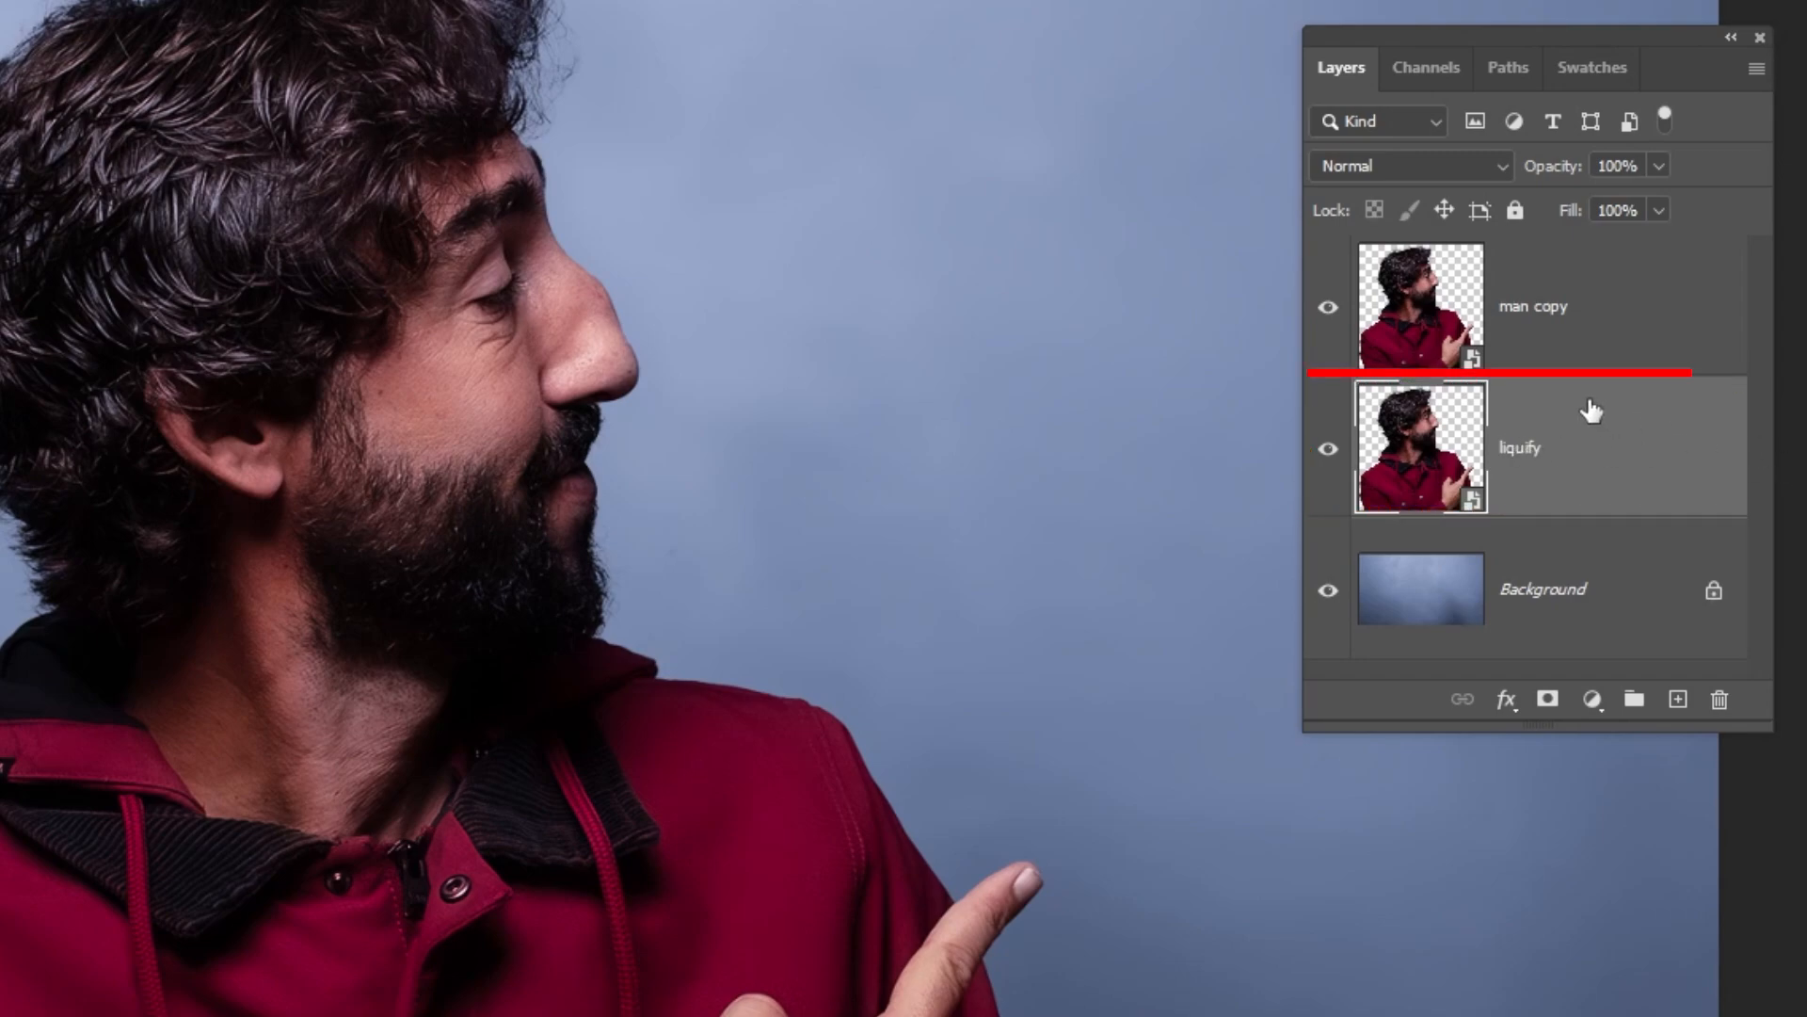
Step: Rename the top copy 'main image' and add a layer mask to it
{"action": "double_click", "coordinate": [1534, 305]}
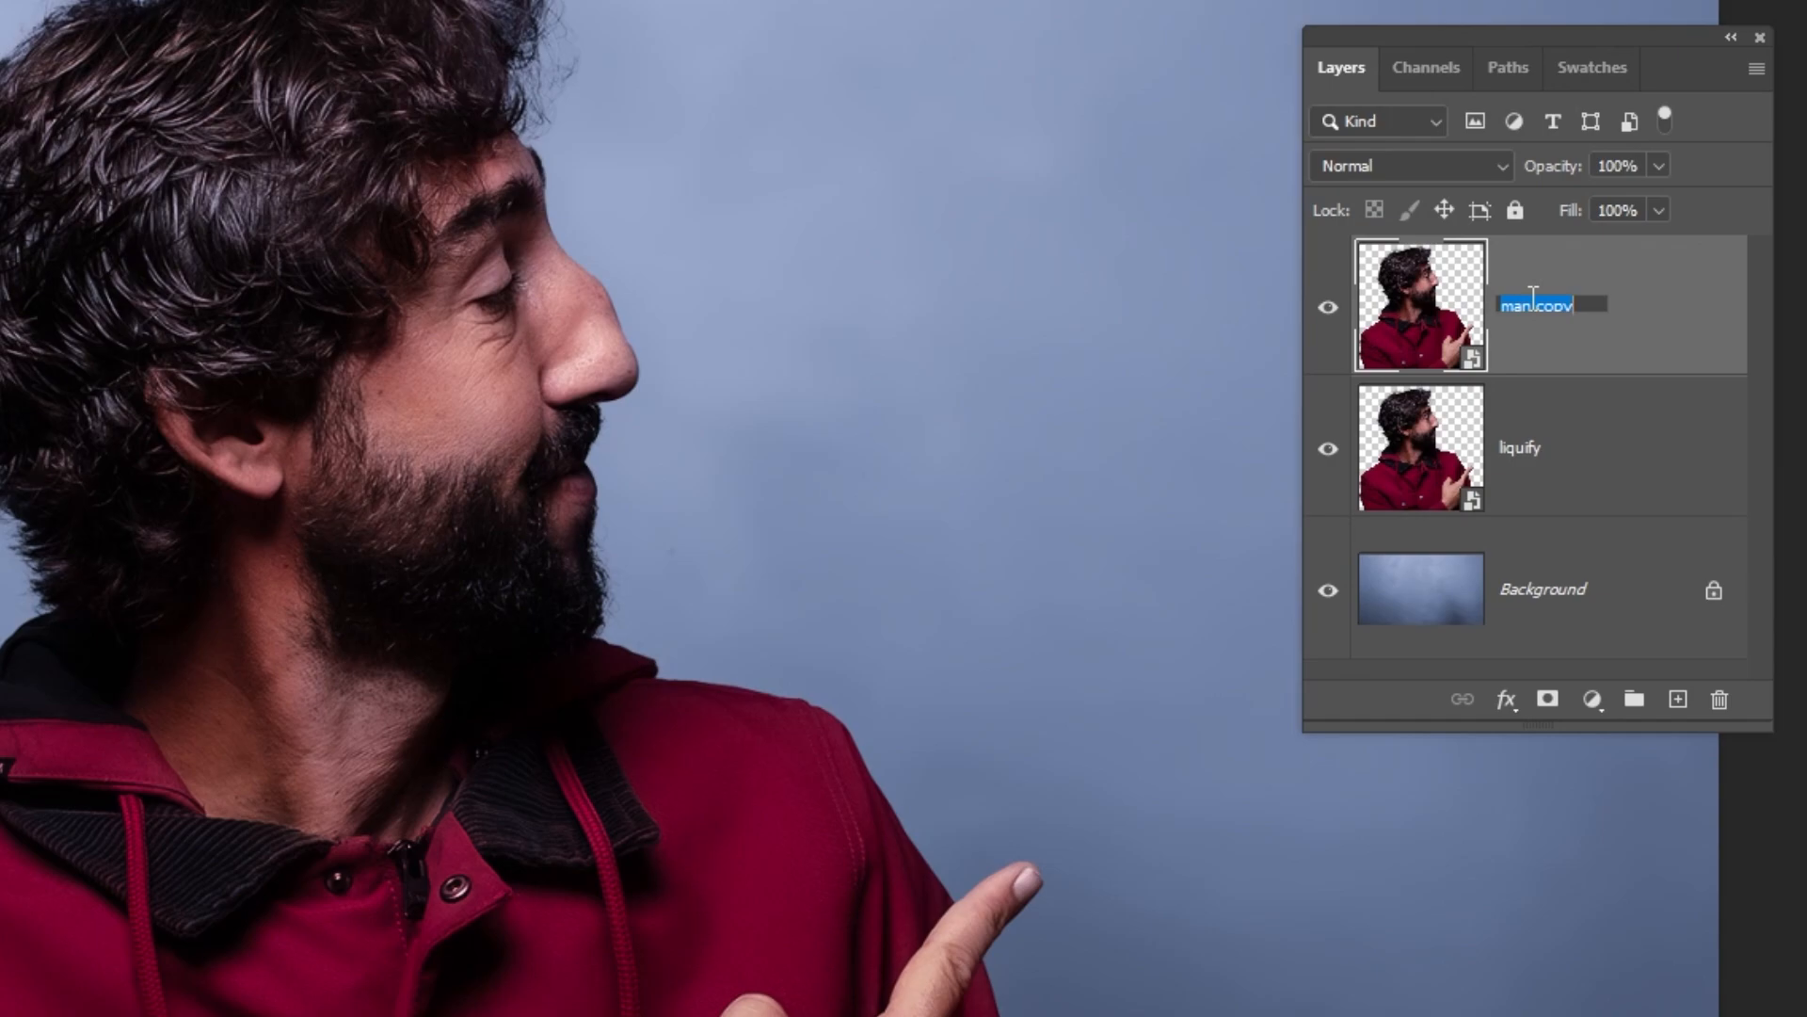
{"action": "key", "text": "Return"}
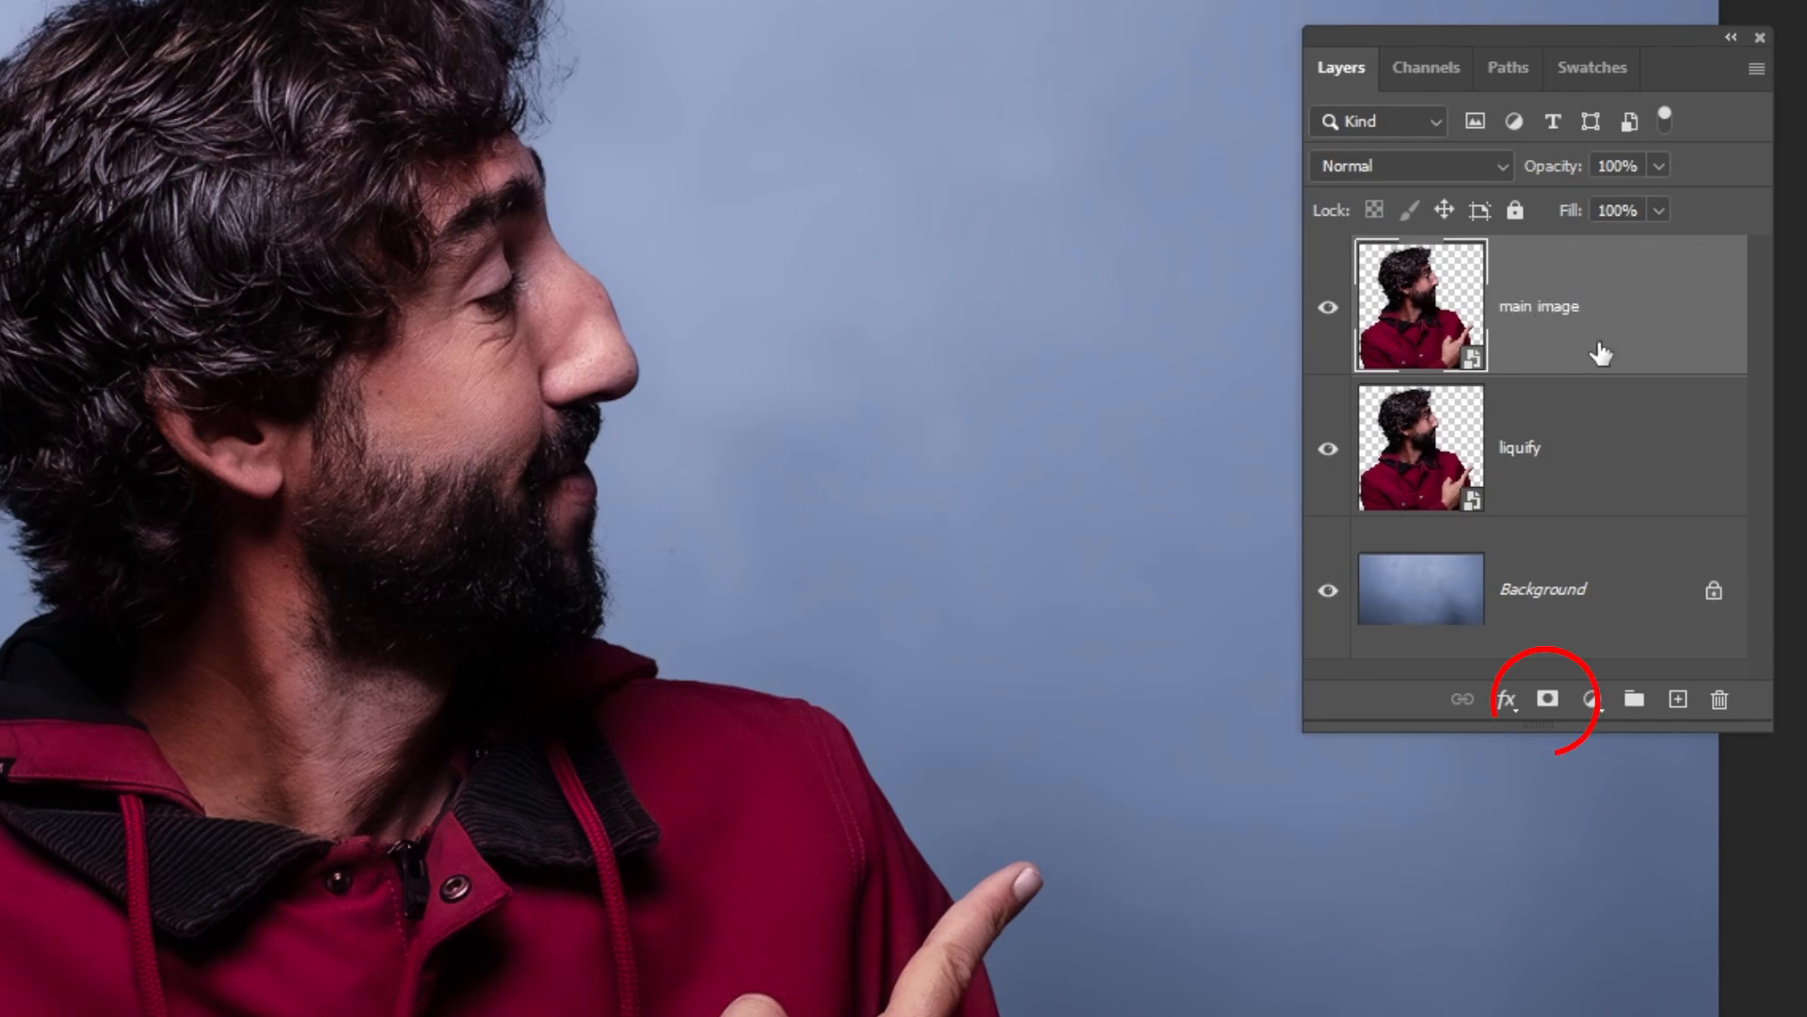
{"action": "left_click", "coordinate": [1548, 699]}
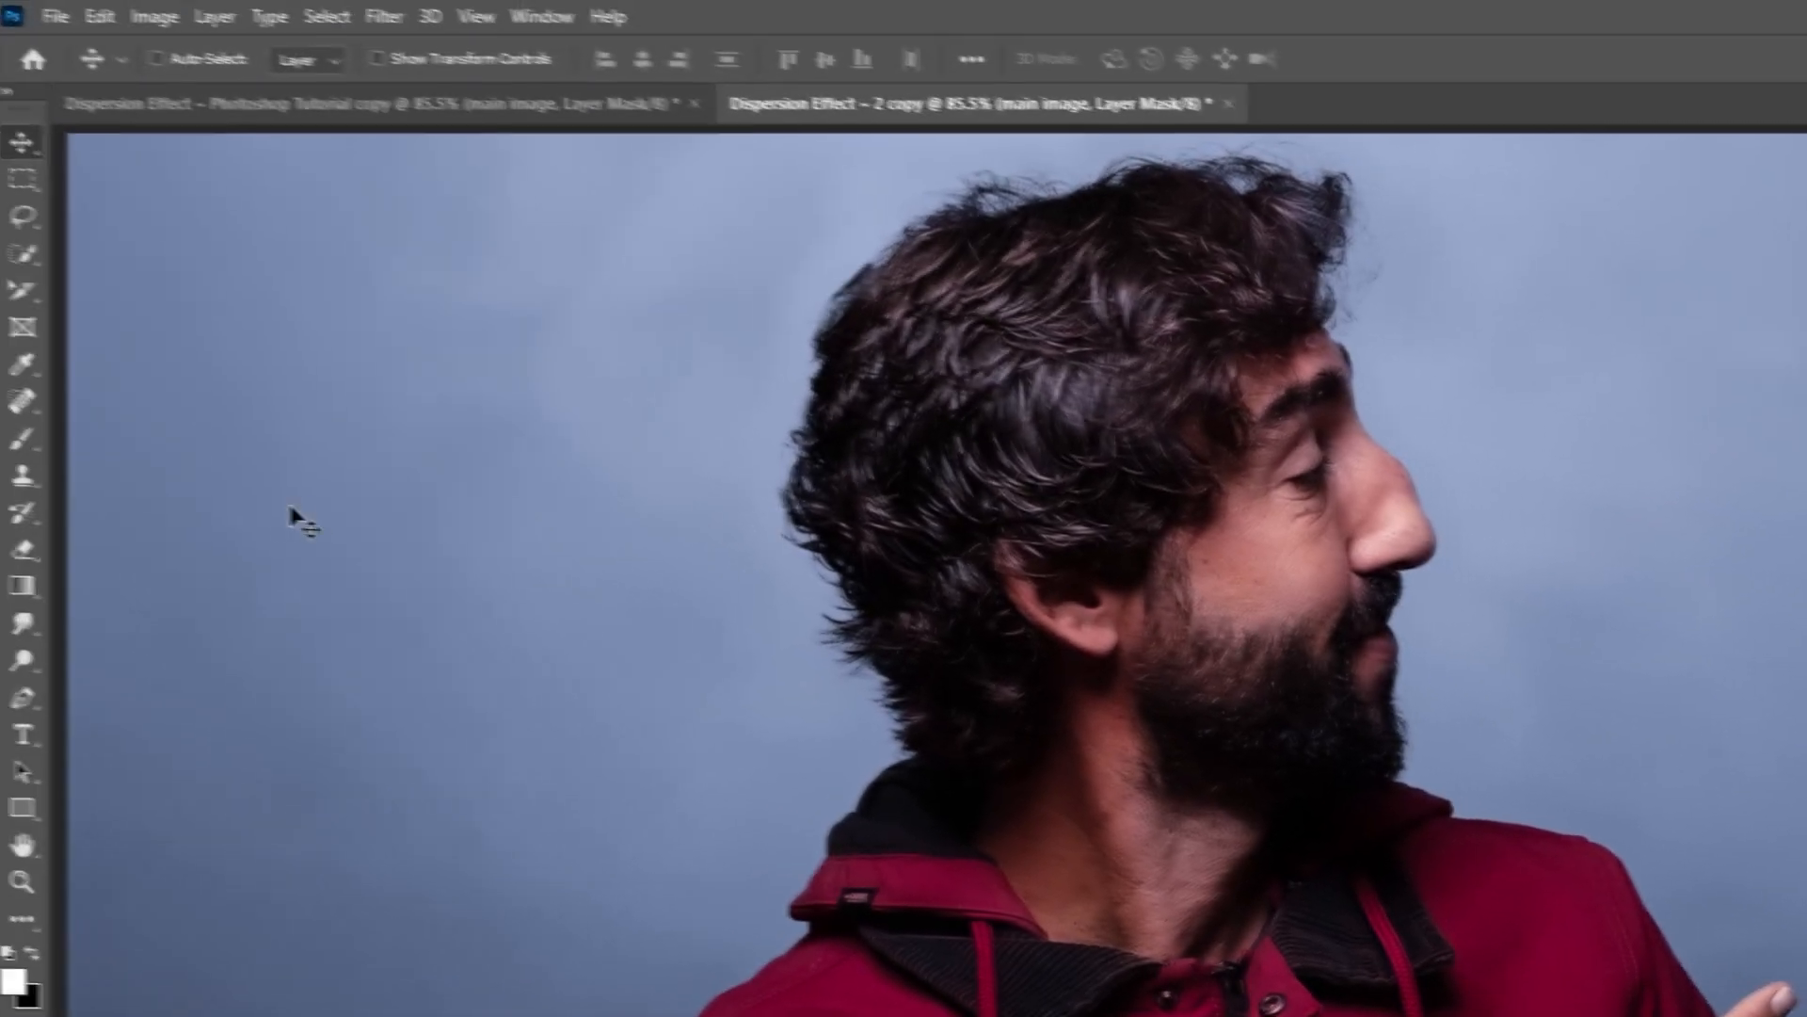
Step: Select the Brush tool and import the Explosion_Brushes.abr brush set
{"action": "left_click", "coordinate": [26, 440]}
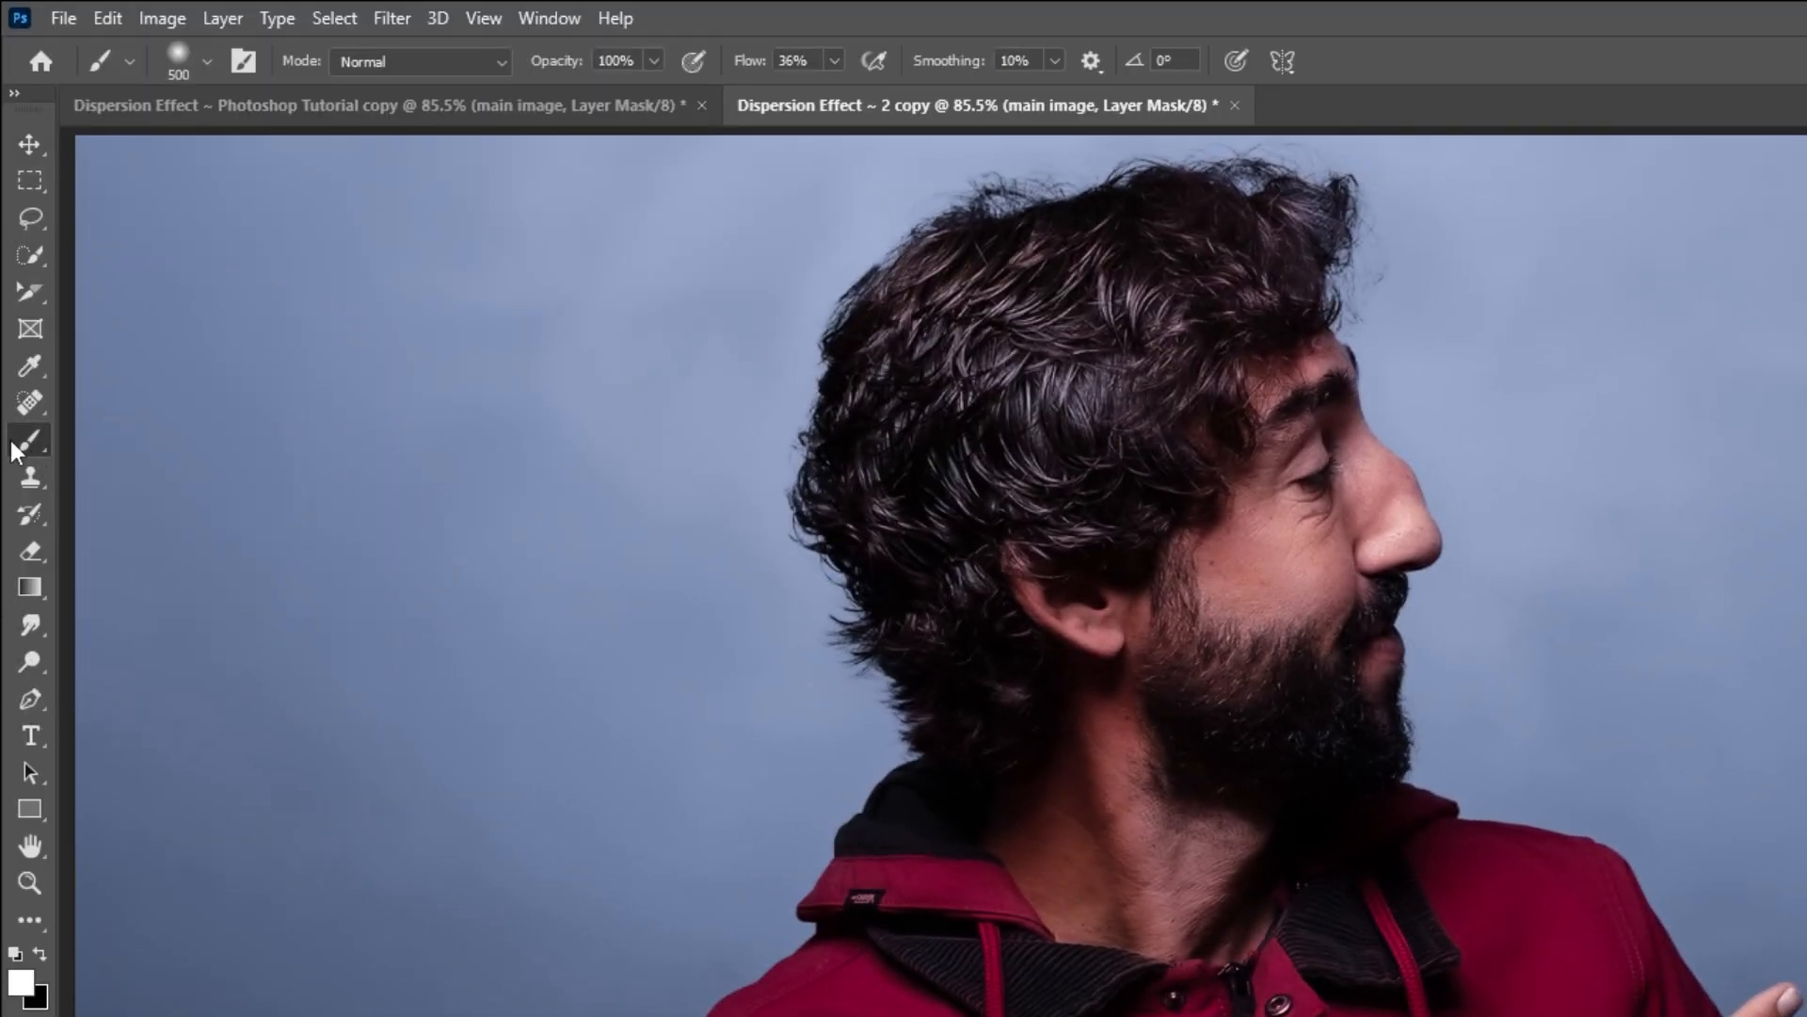
{"action": "mouse_move", "coordinate": [688, 83]}
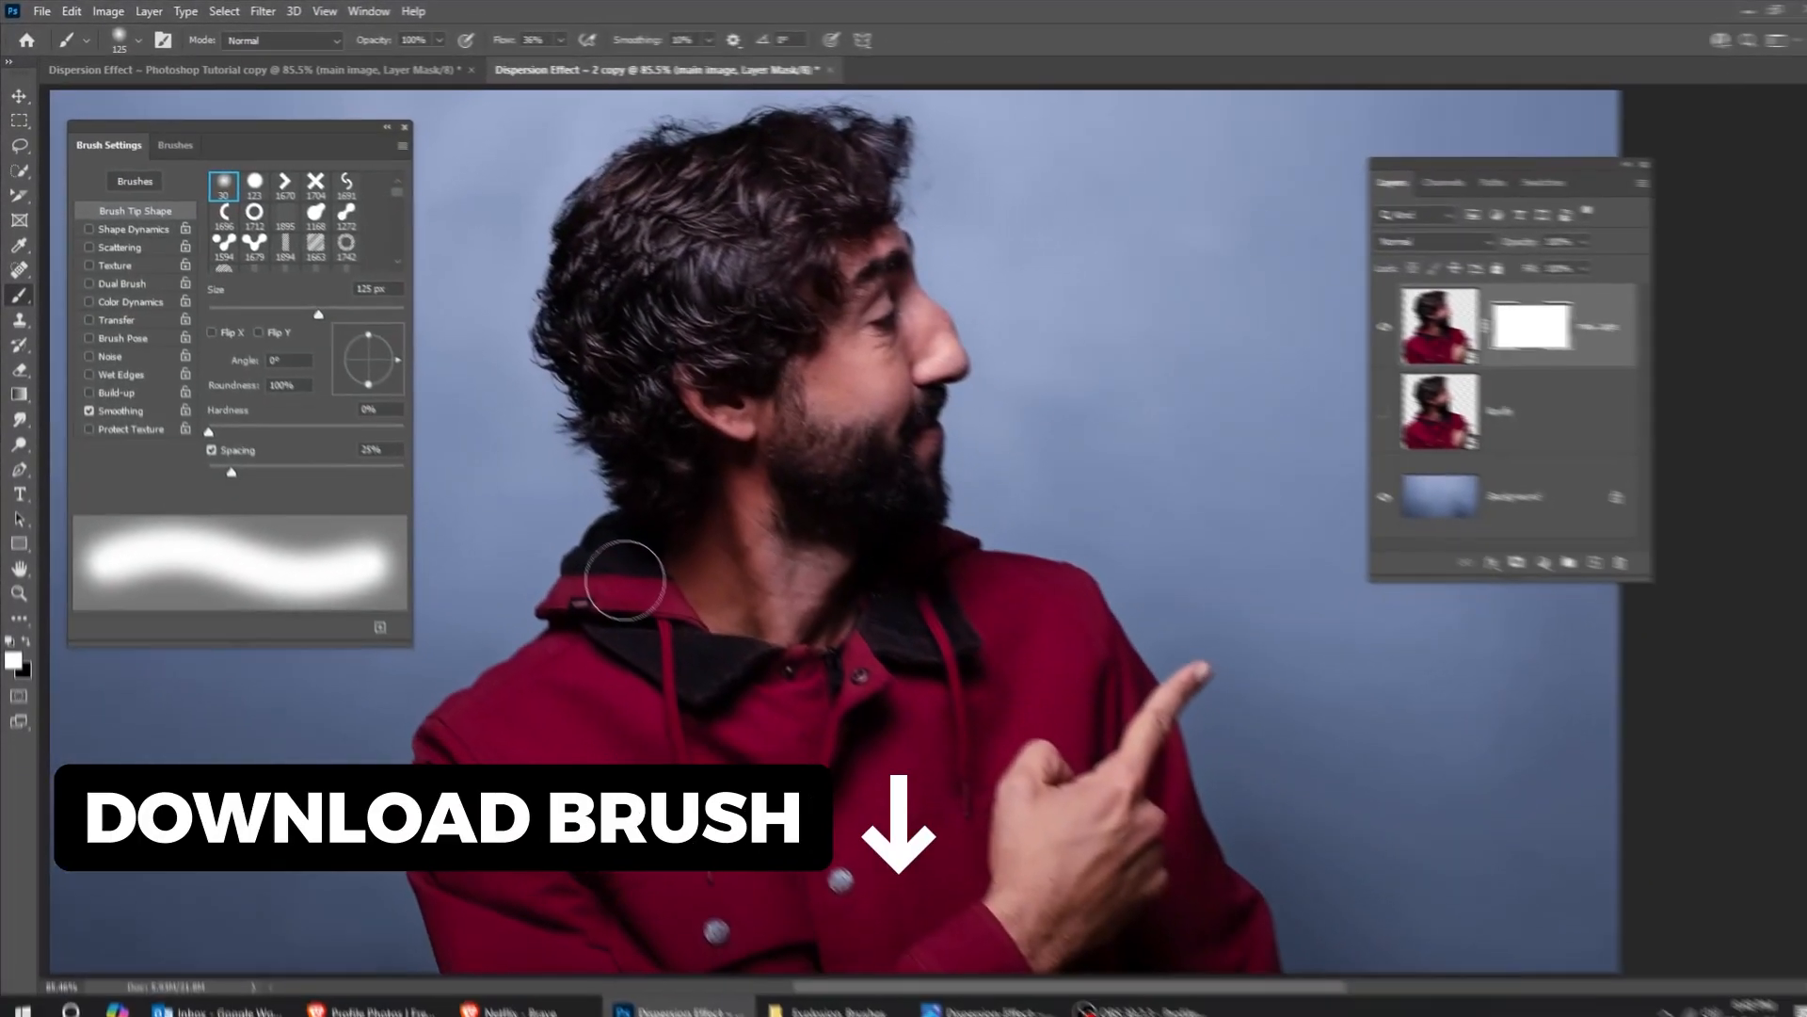
{"action": "left_click", "coordinate": [817, 997]}
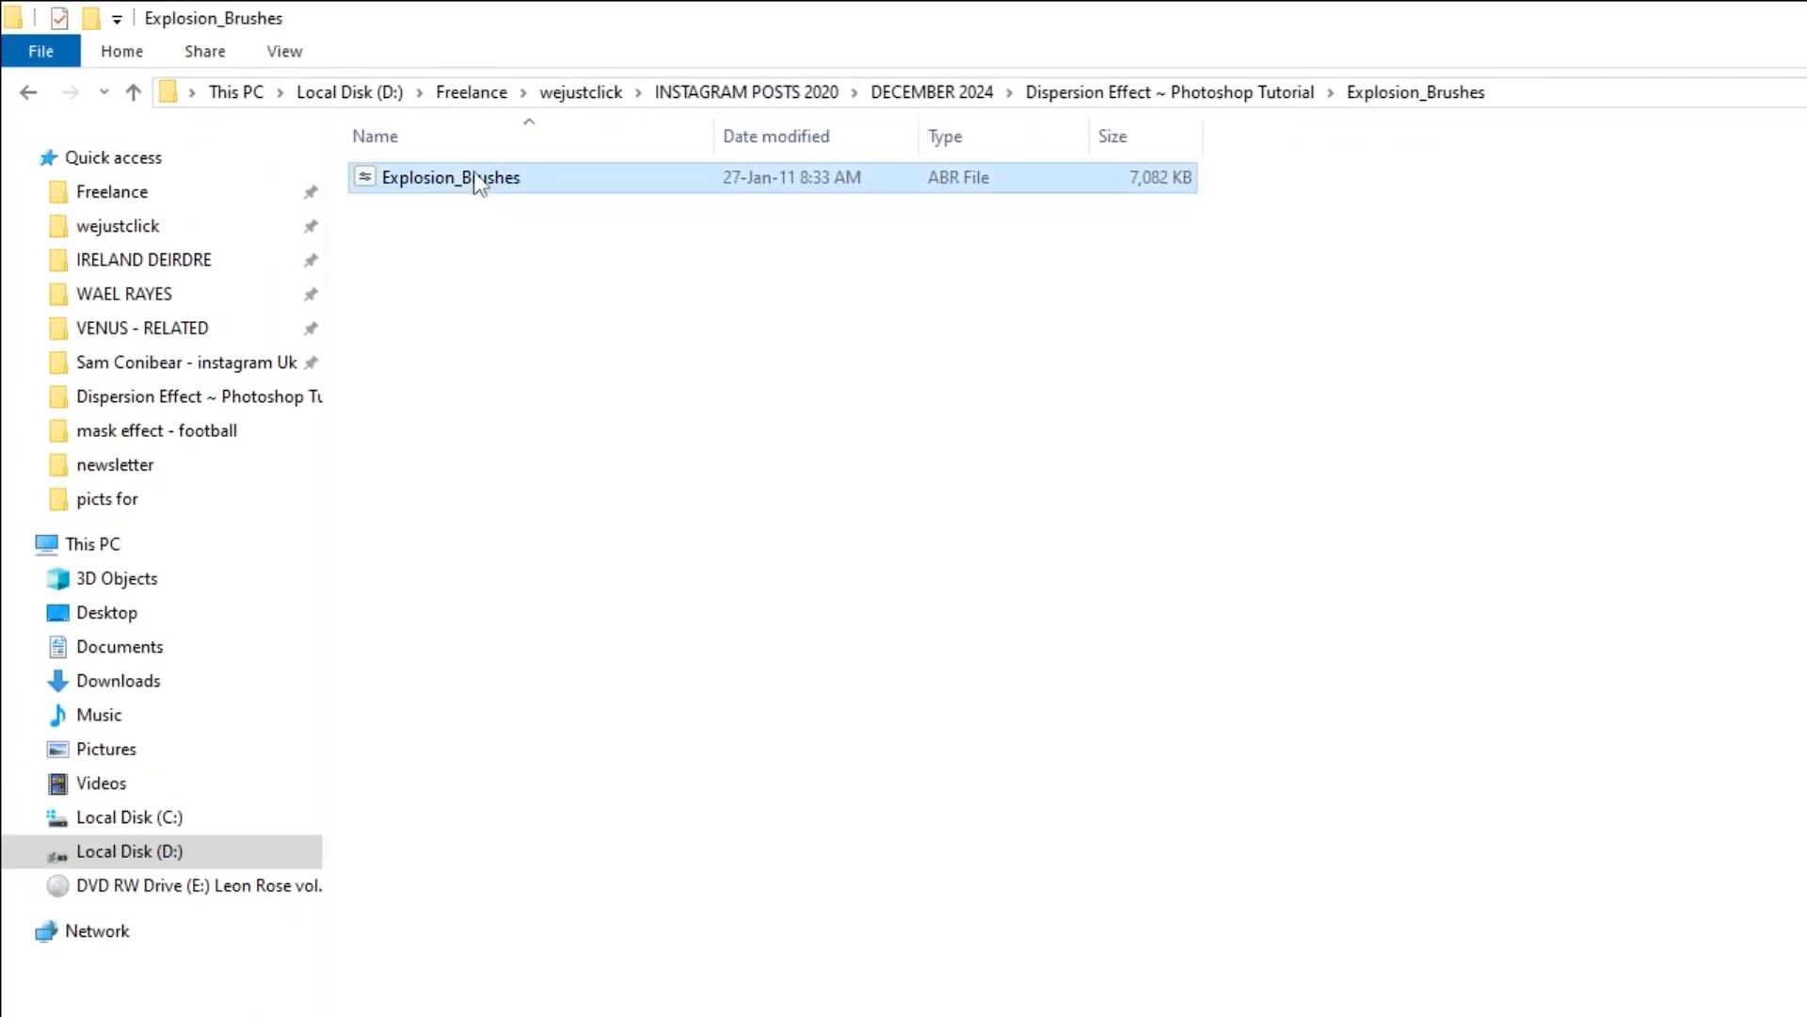
{"action": "left_click", "coordinate": [1724, 17]}
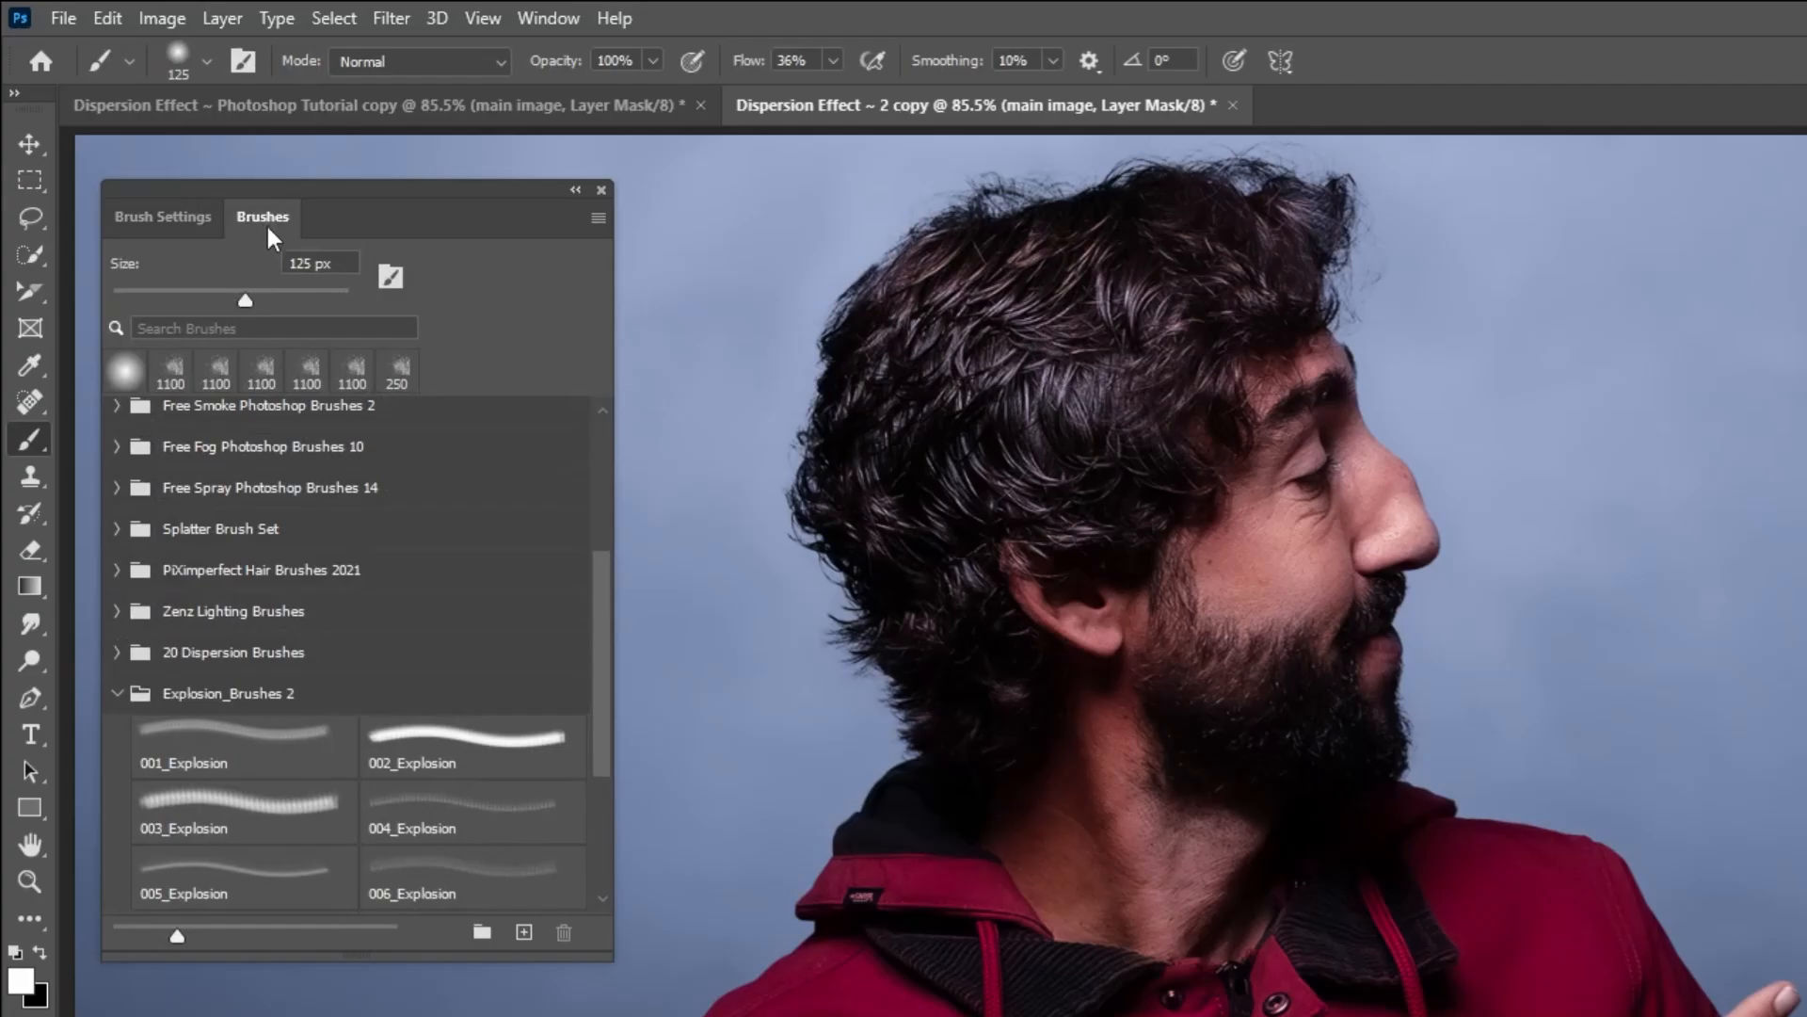
Step: Paint the 003_Explosion brush, tip 1536 at 425 px and 179°, black into the mask over the back of the hair
{"action": "scroll", "scroll_direction": "down", "scroll_amount": 3}
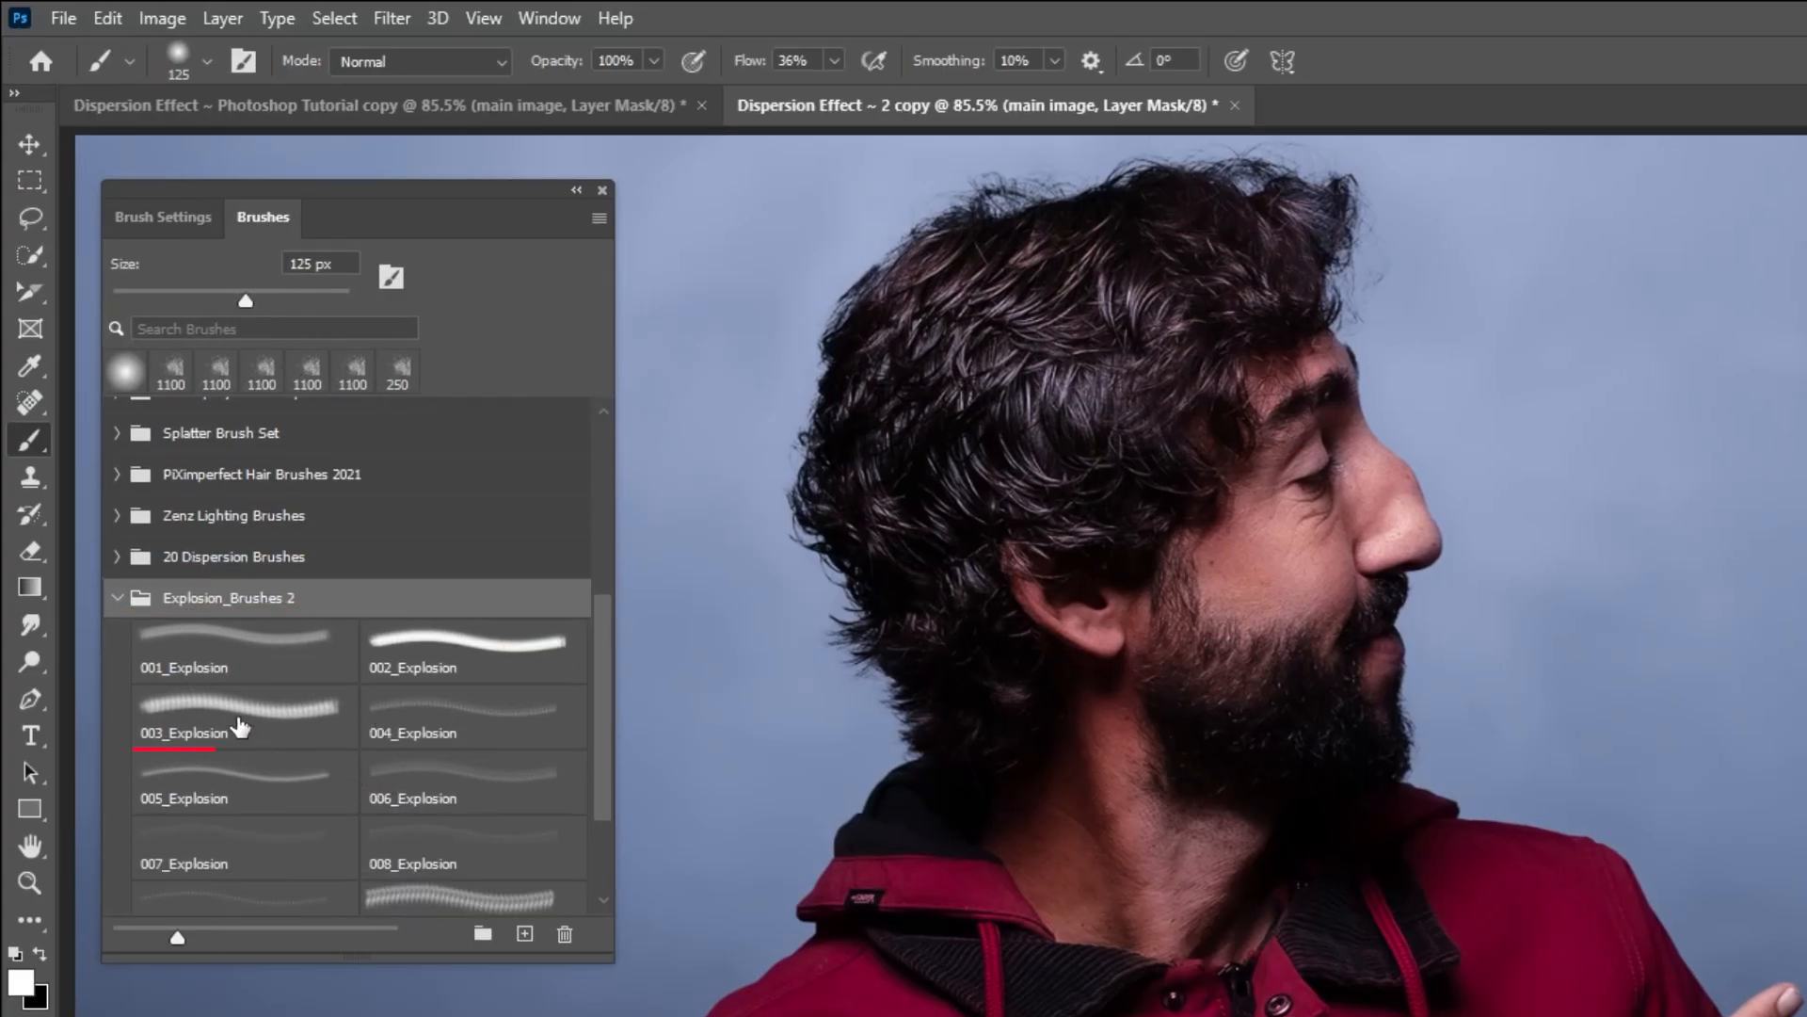
{"action": "left_click", "coordinate": [242, 714]}
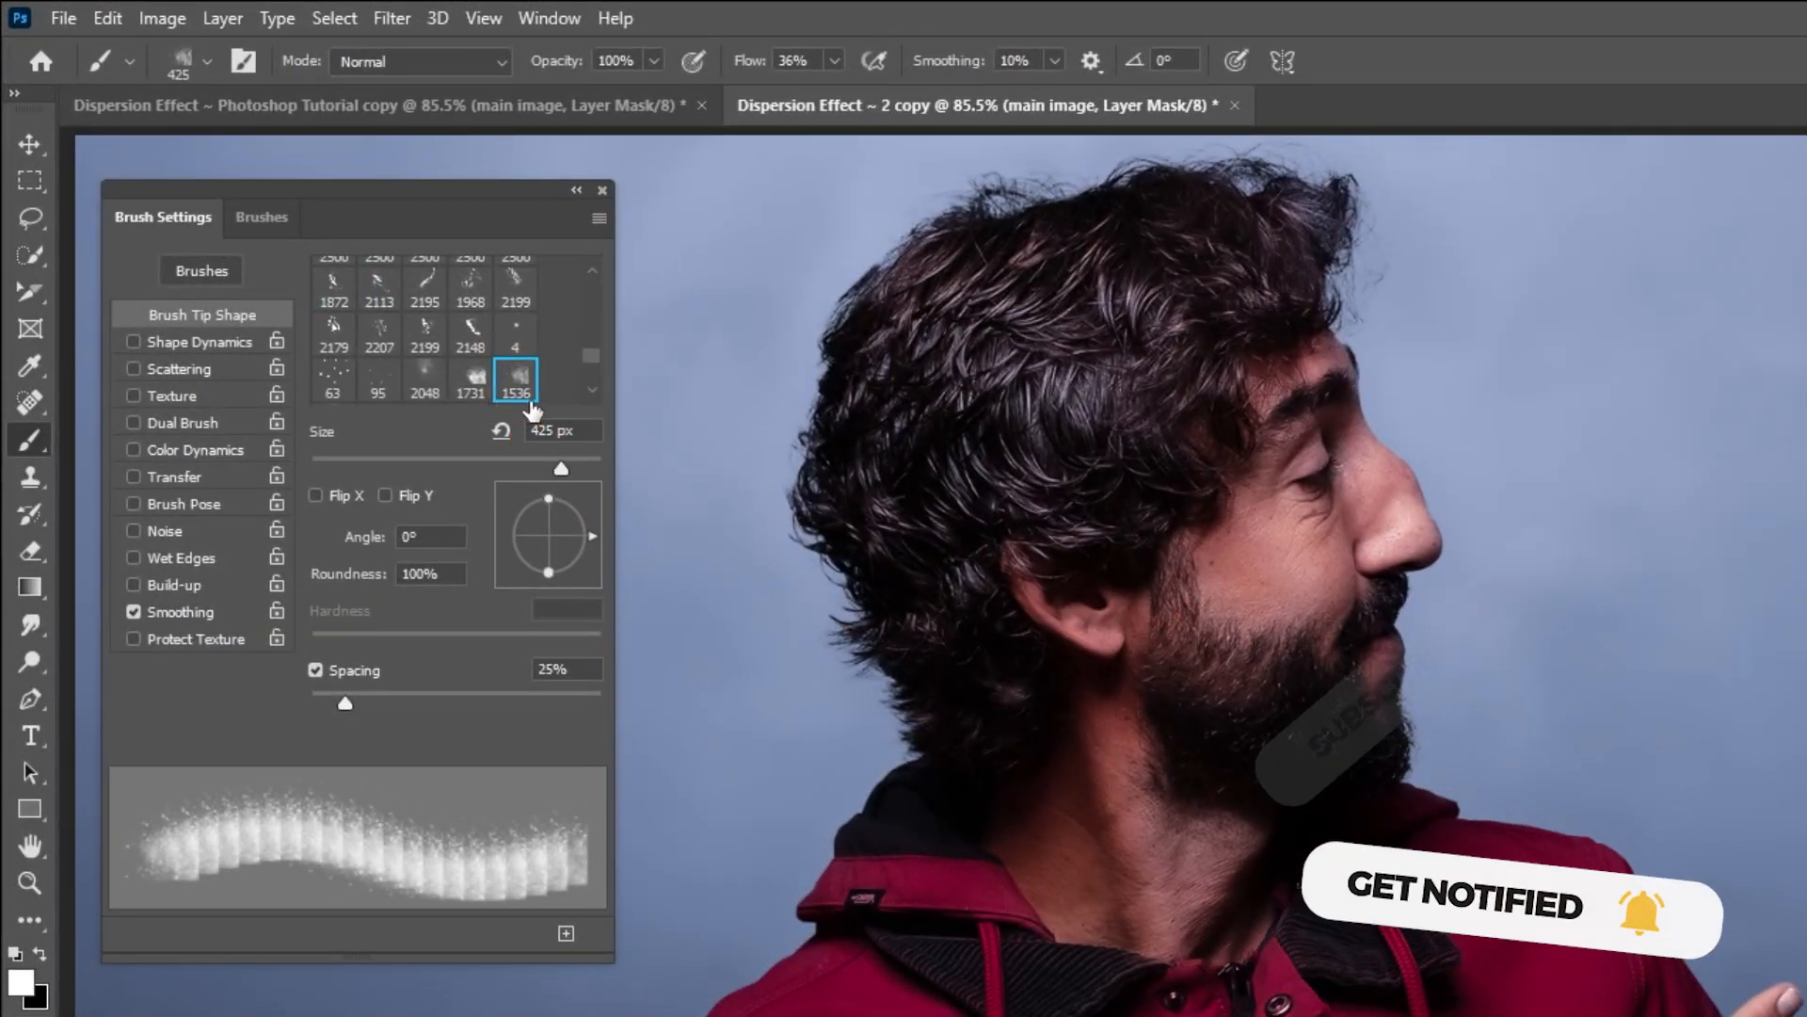
{"action": "left_click", "coordinate": [261, 216]}
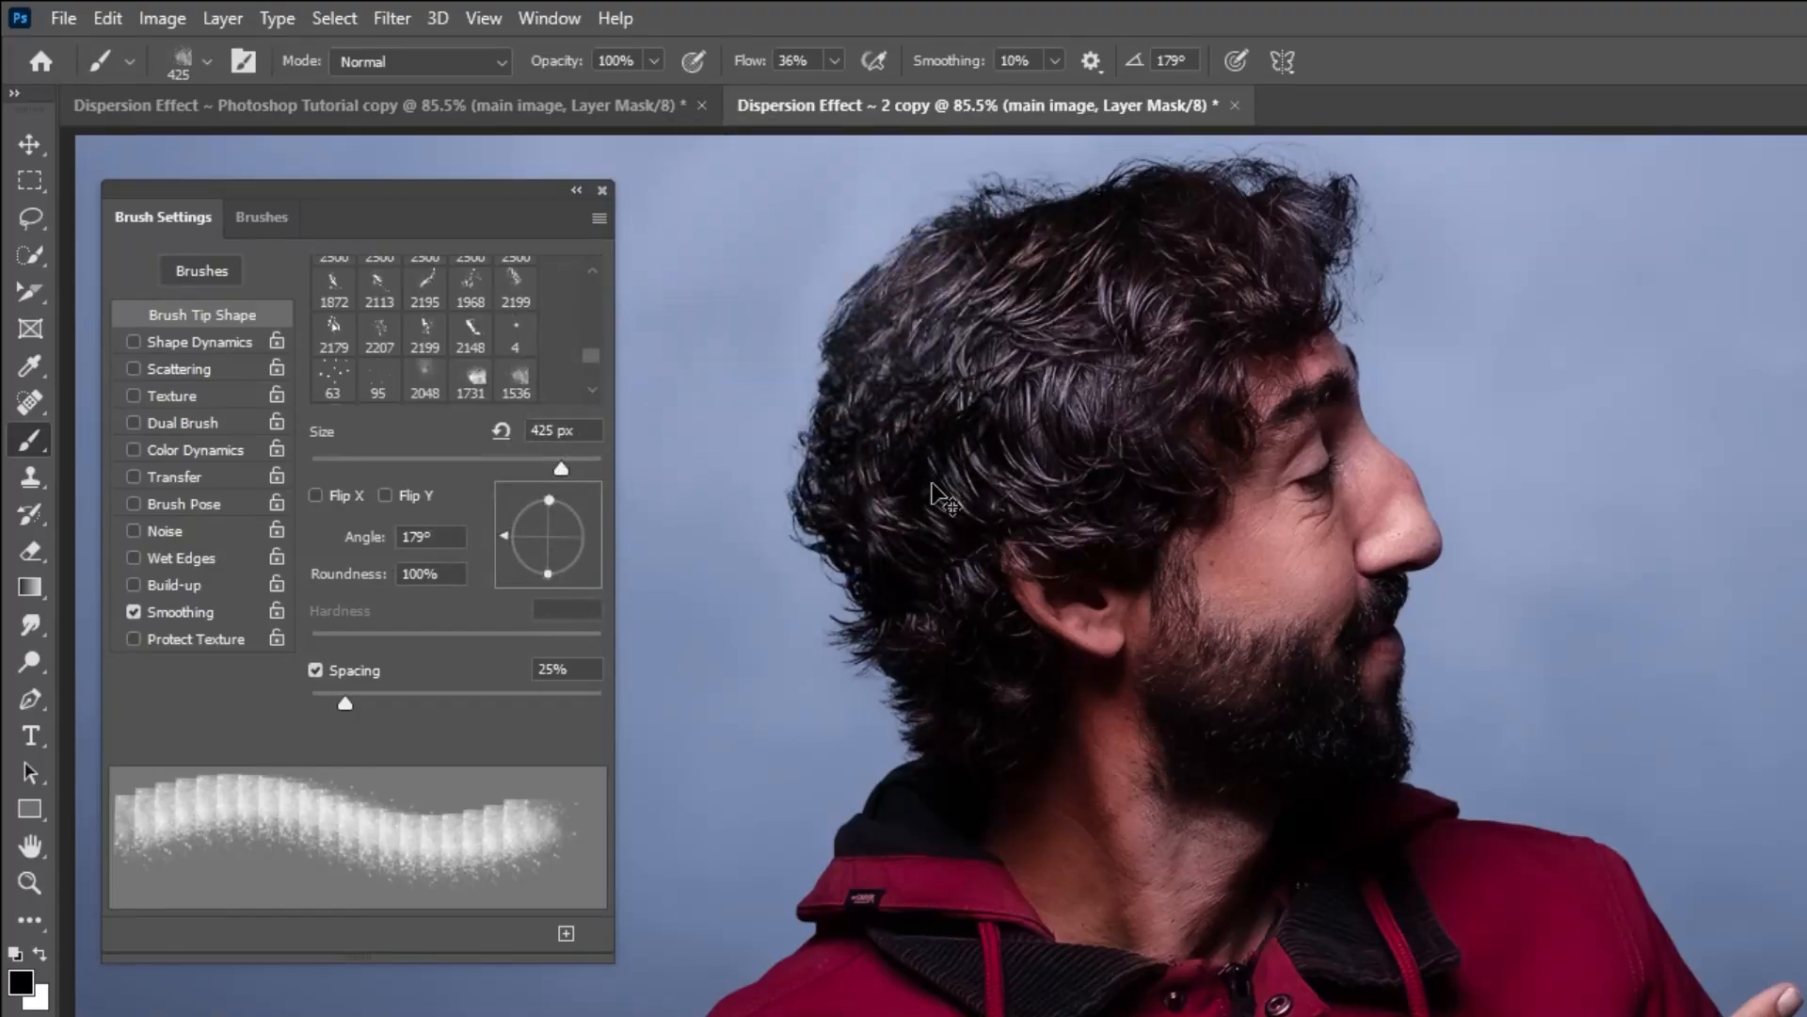
{"action": "left_click", "coordinate": [827, 60]}
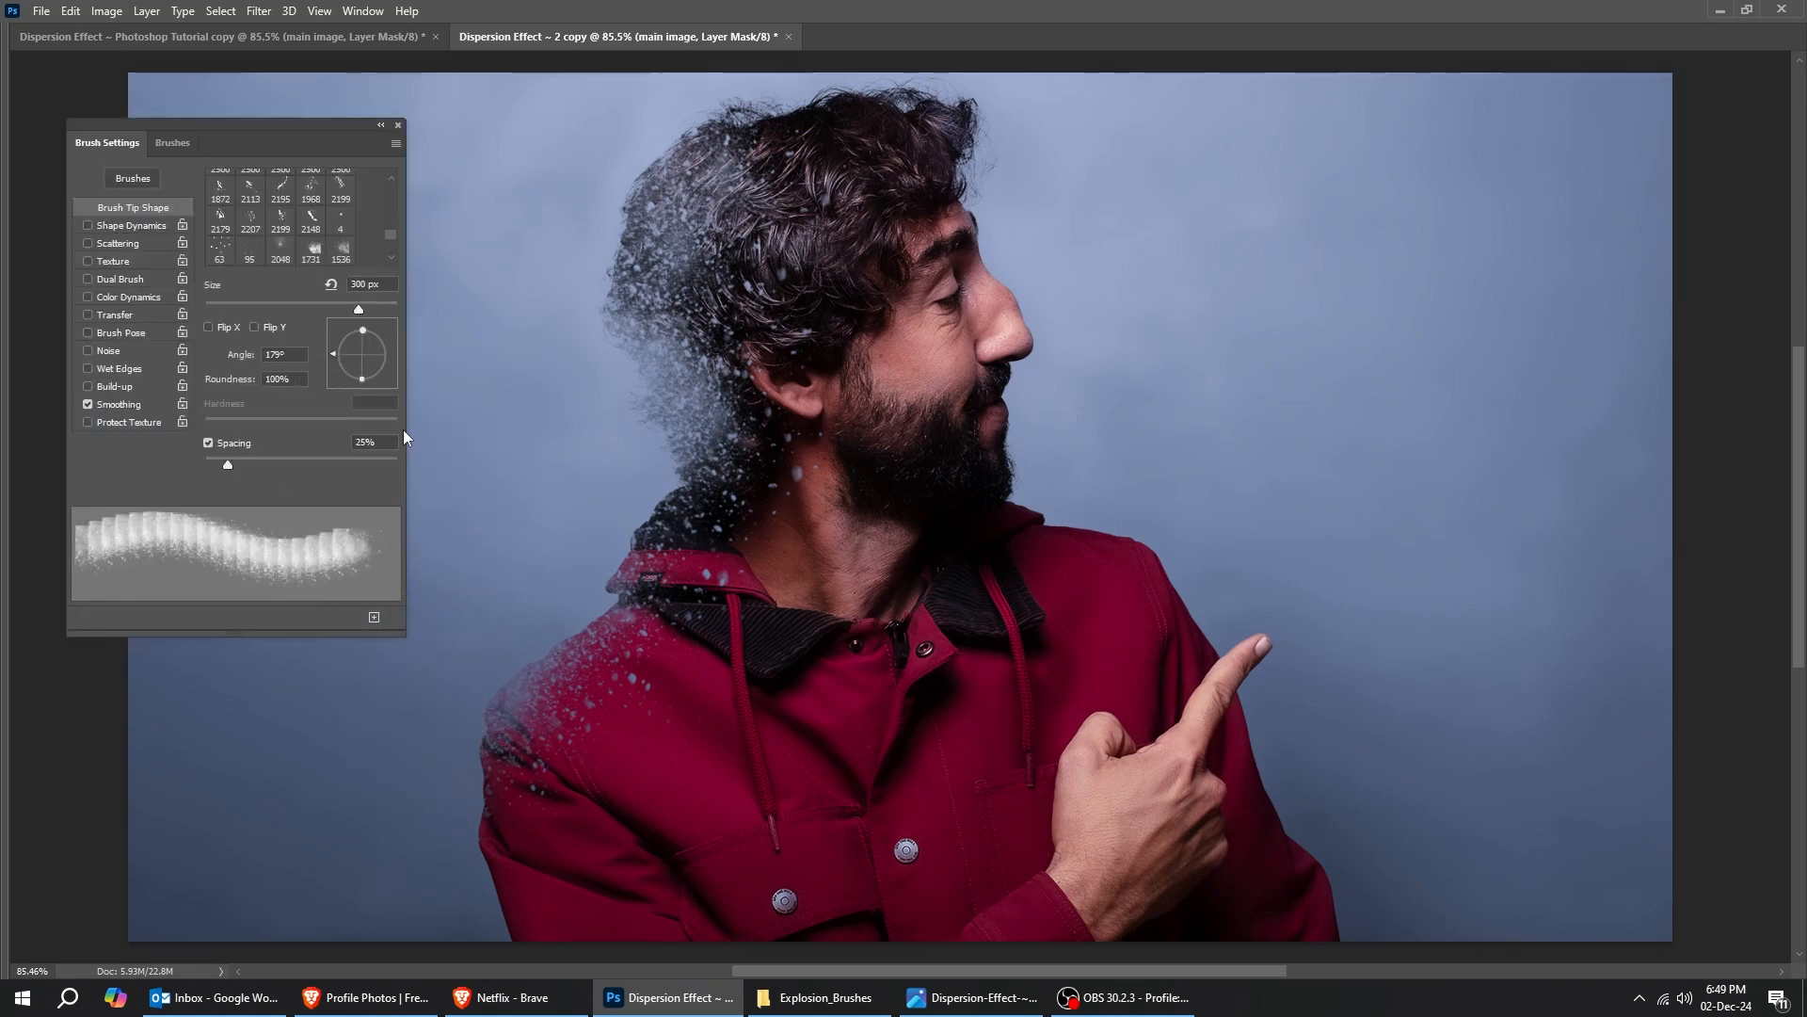
Step: Tilt the particle brush to a new angle and paint more particles around the top of the hair
{"action": "left_click_drag", "start_coordinate": [367, 339], "coordinate": [355, 370]}
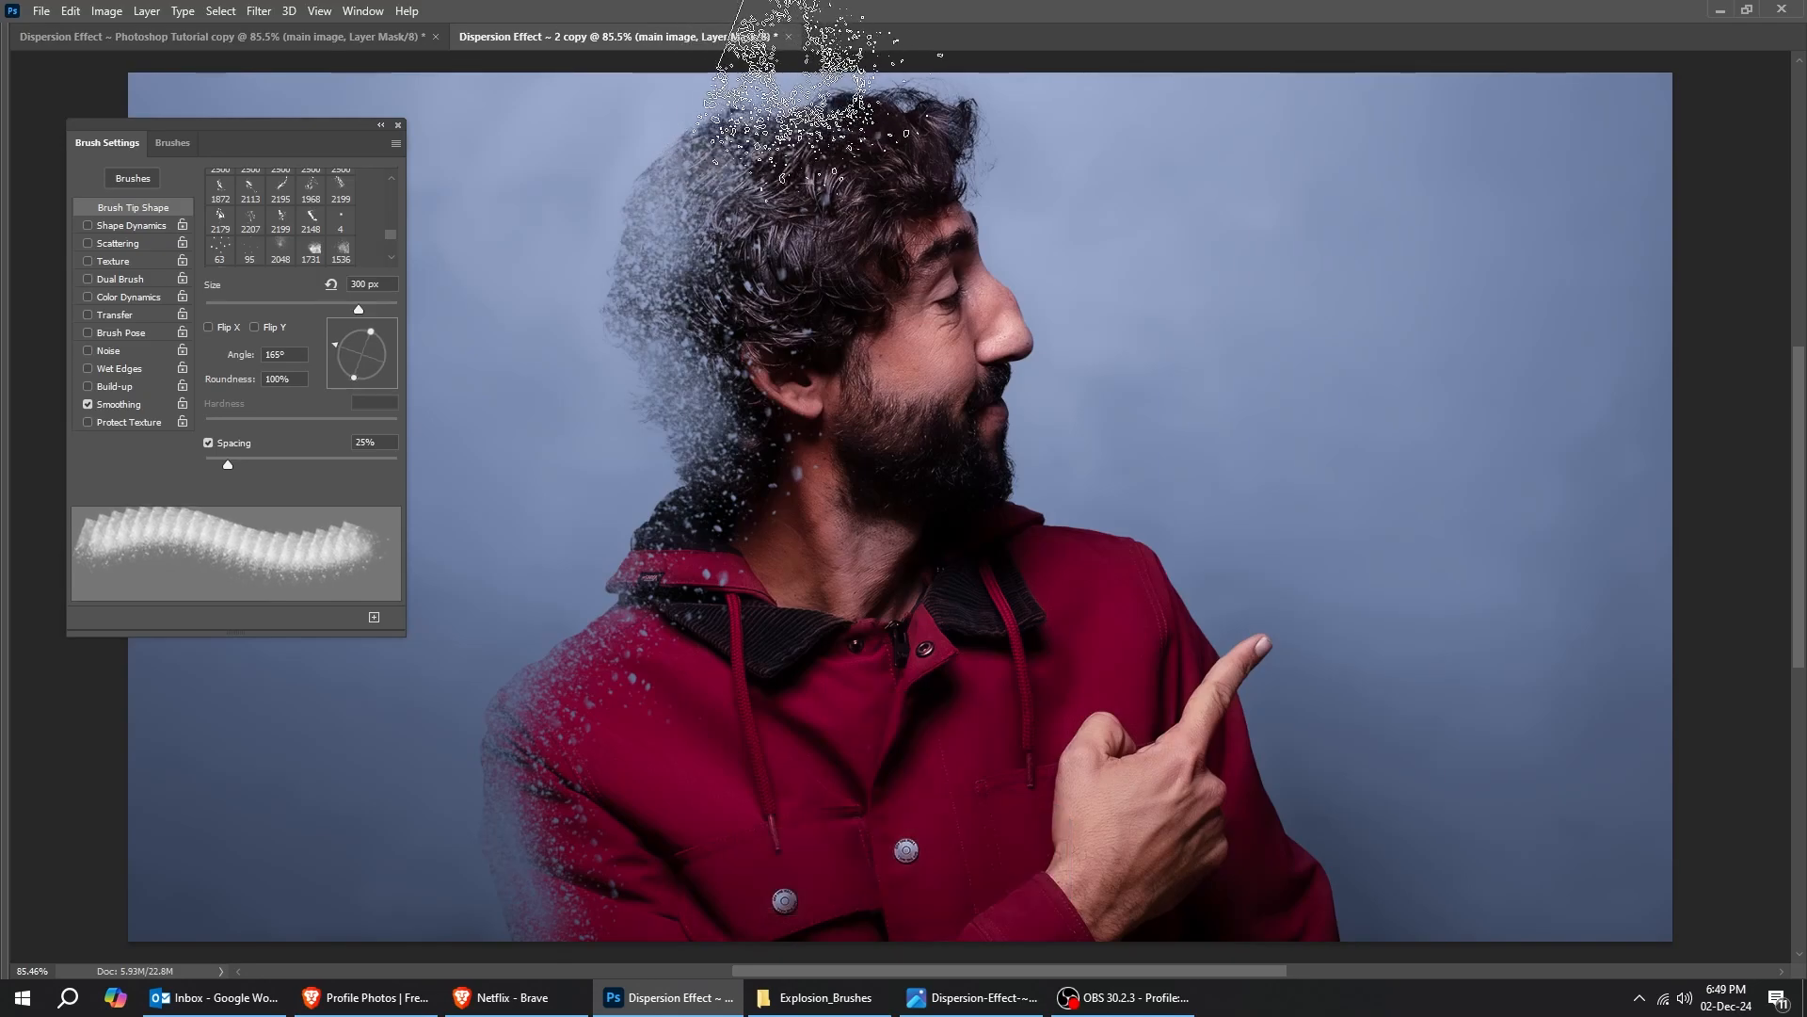
{"action": "left_click", "coordinate": [611, 149]}
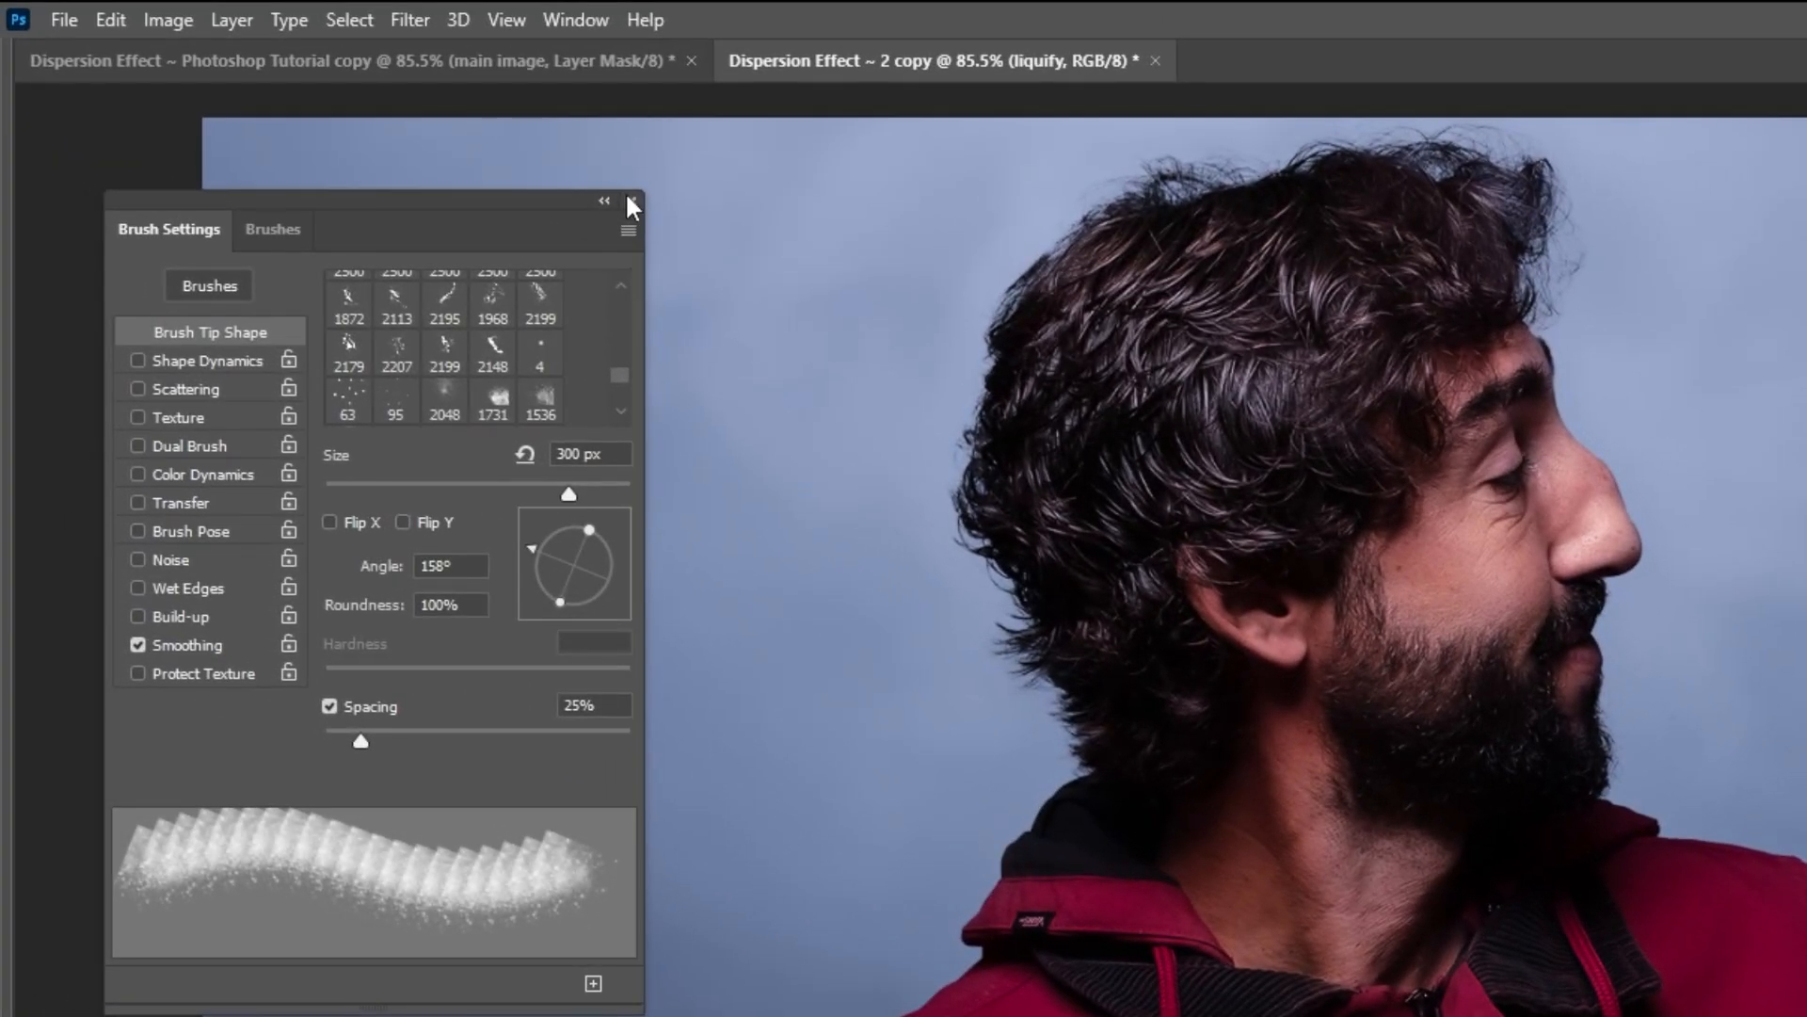
Step: Close Brush Settings and use Filter > Liquify to smear hair and hoodie leftward into streaks
{"action": "left_click", "coordinate": [631, 205]}
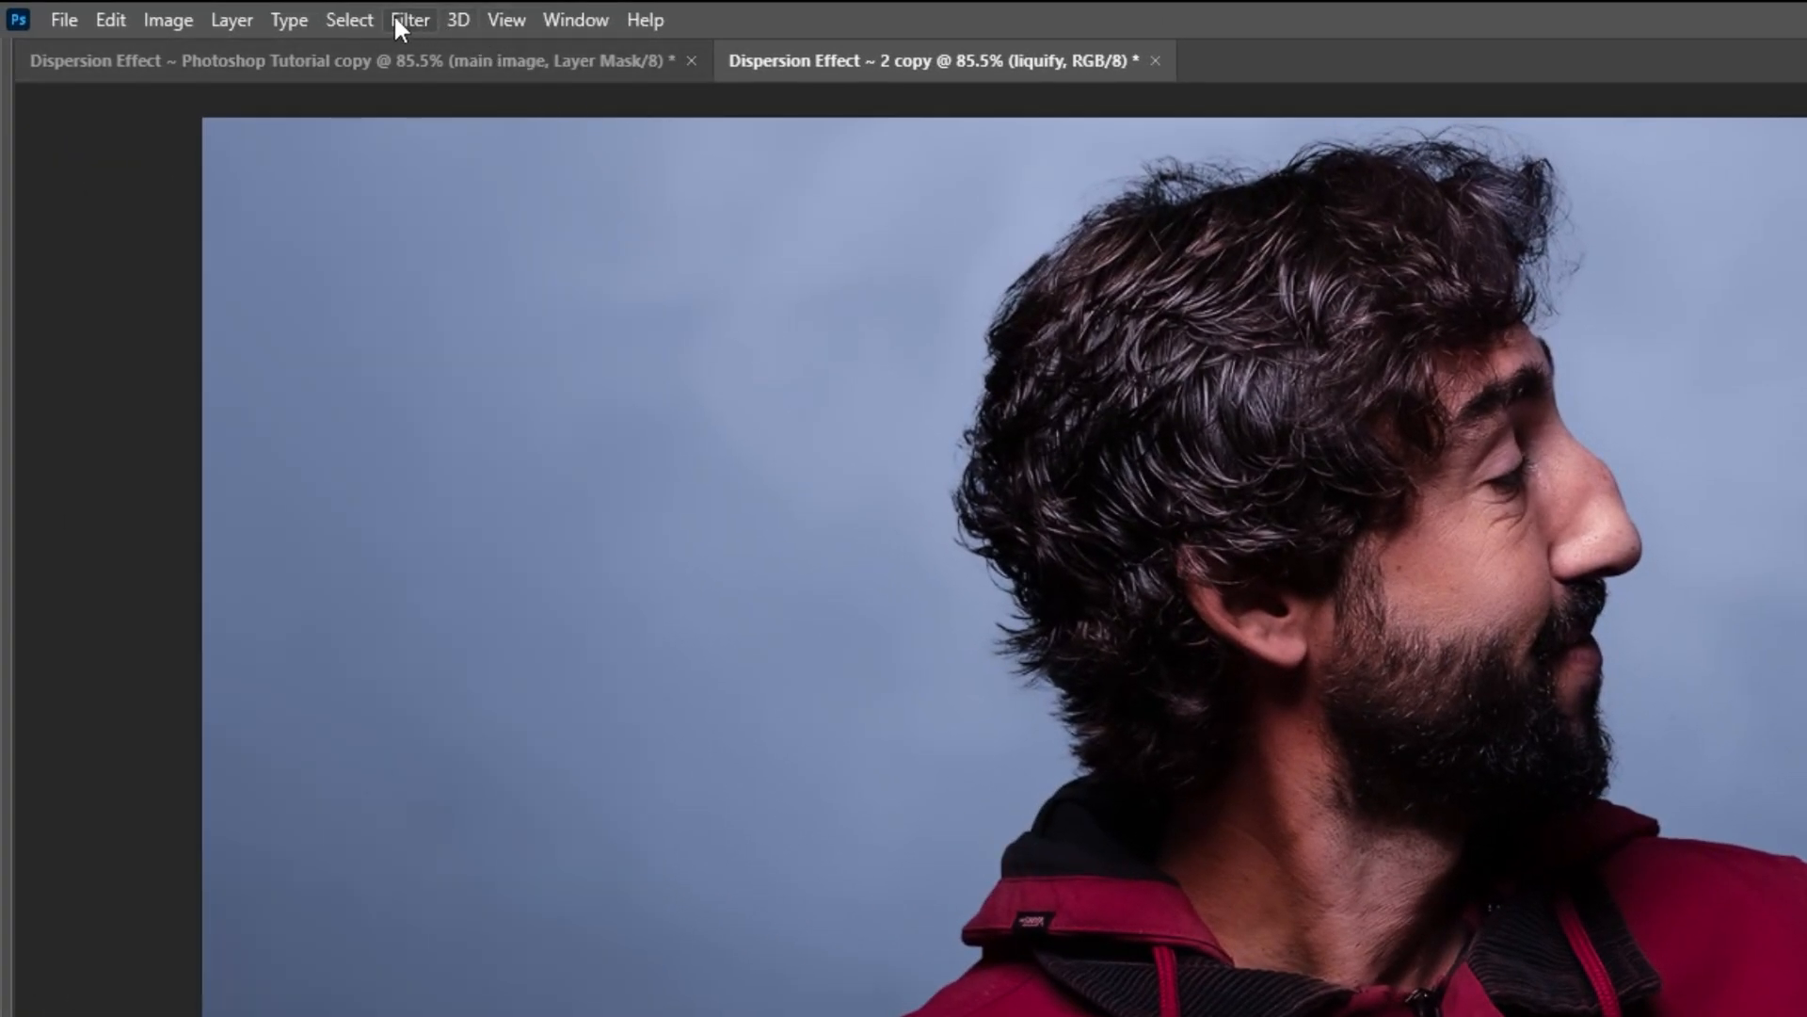
{"action": "left_click", "coordinate": [409, 19]}
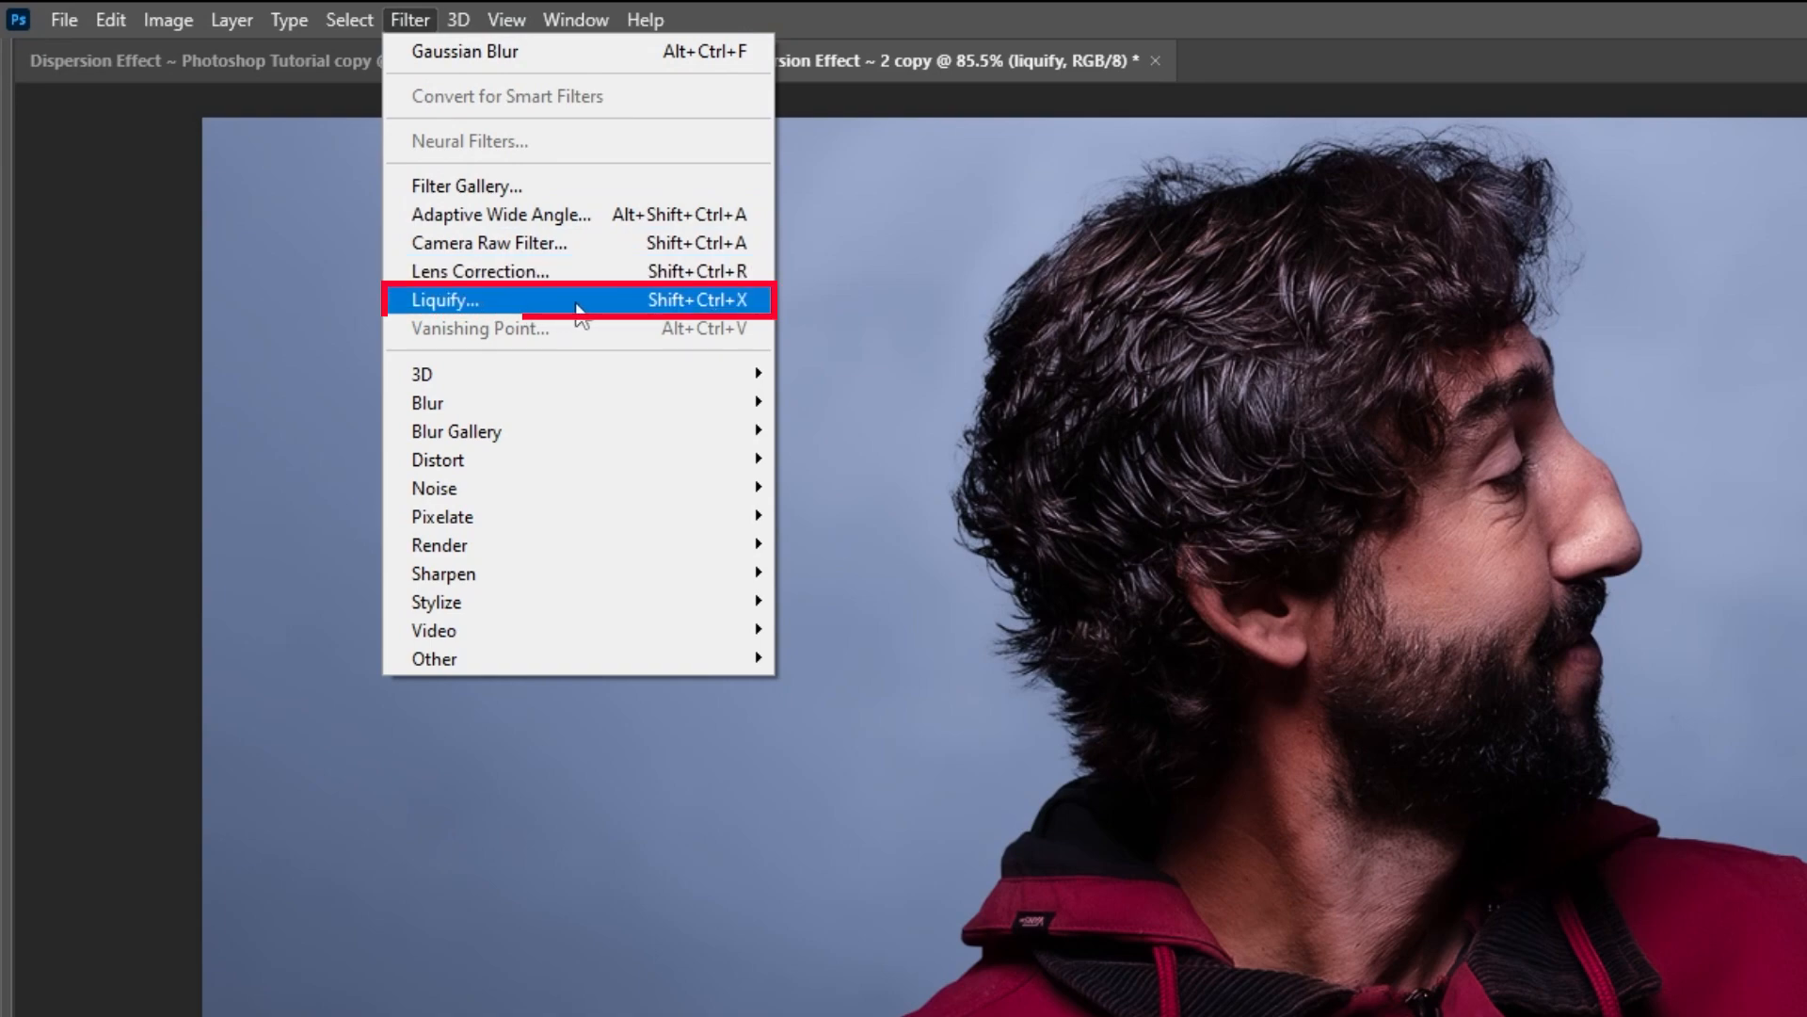
{"action": "left_click", "coordinate": [443, 299]}
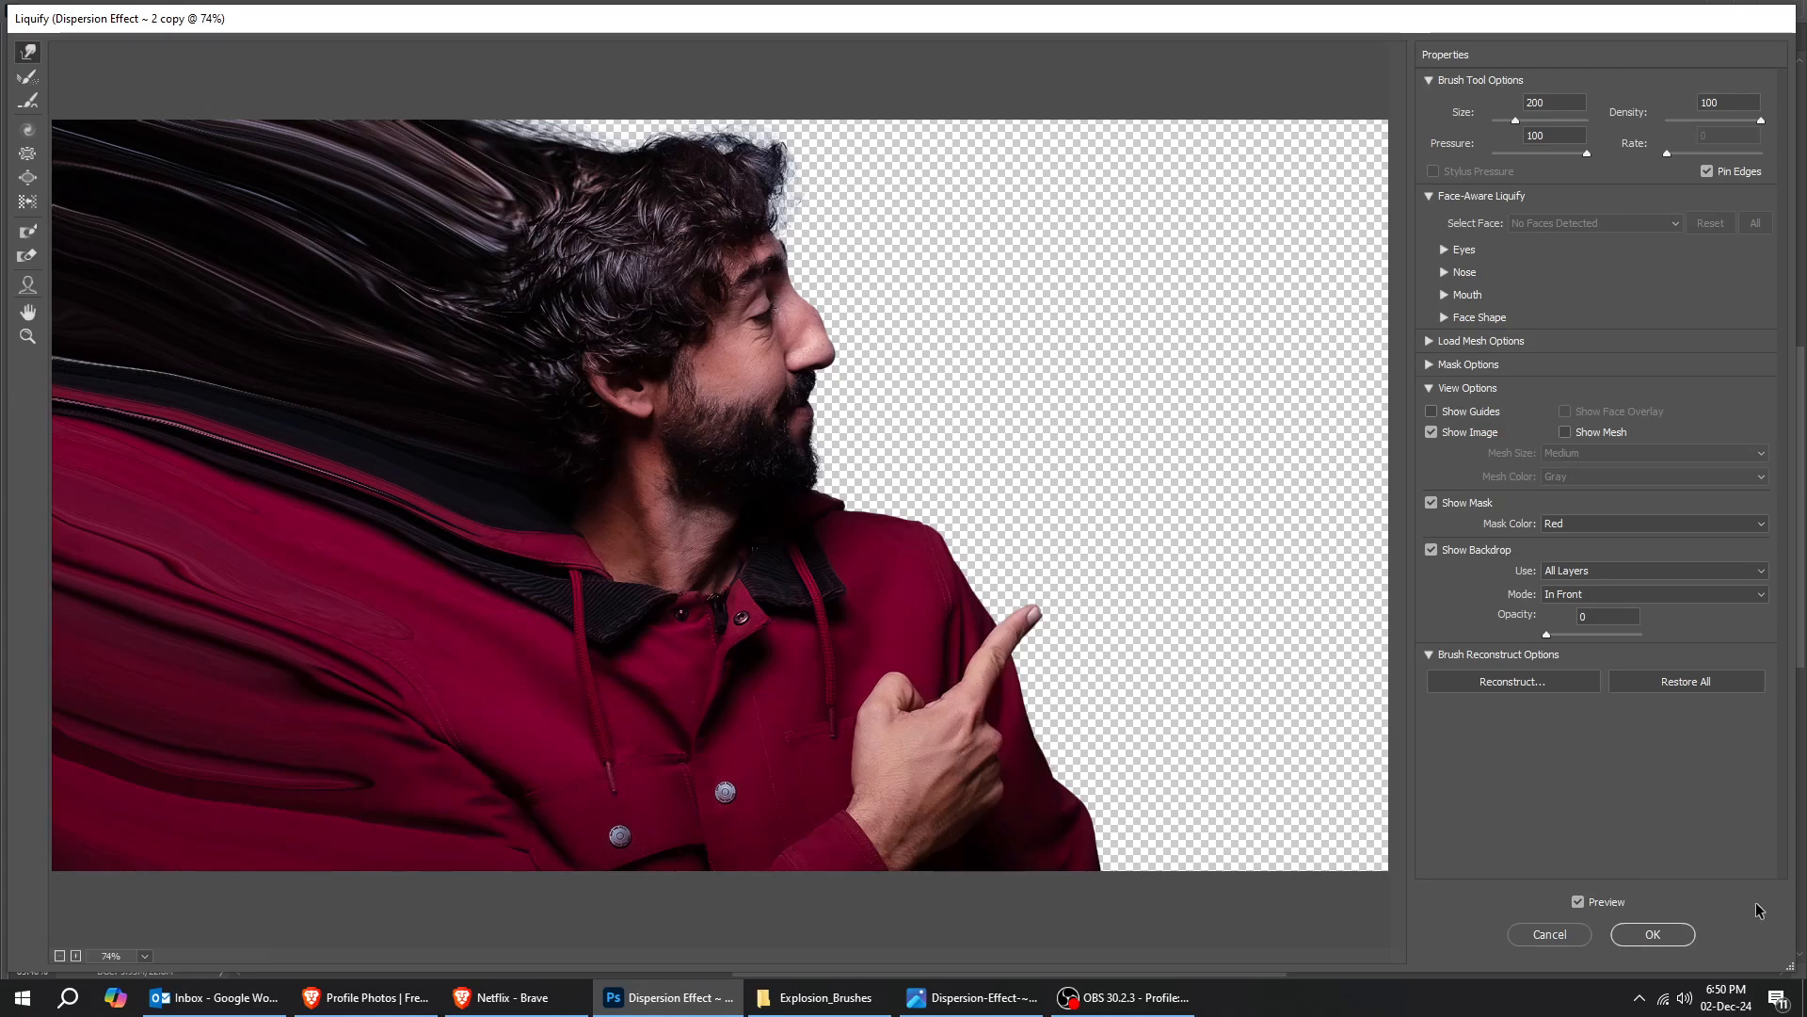
{"action": "left_click", "coordinate": [1652, 934]}
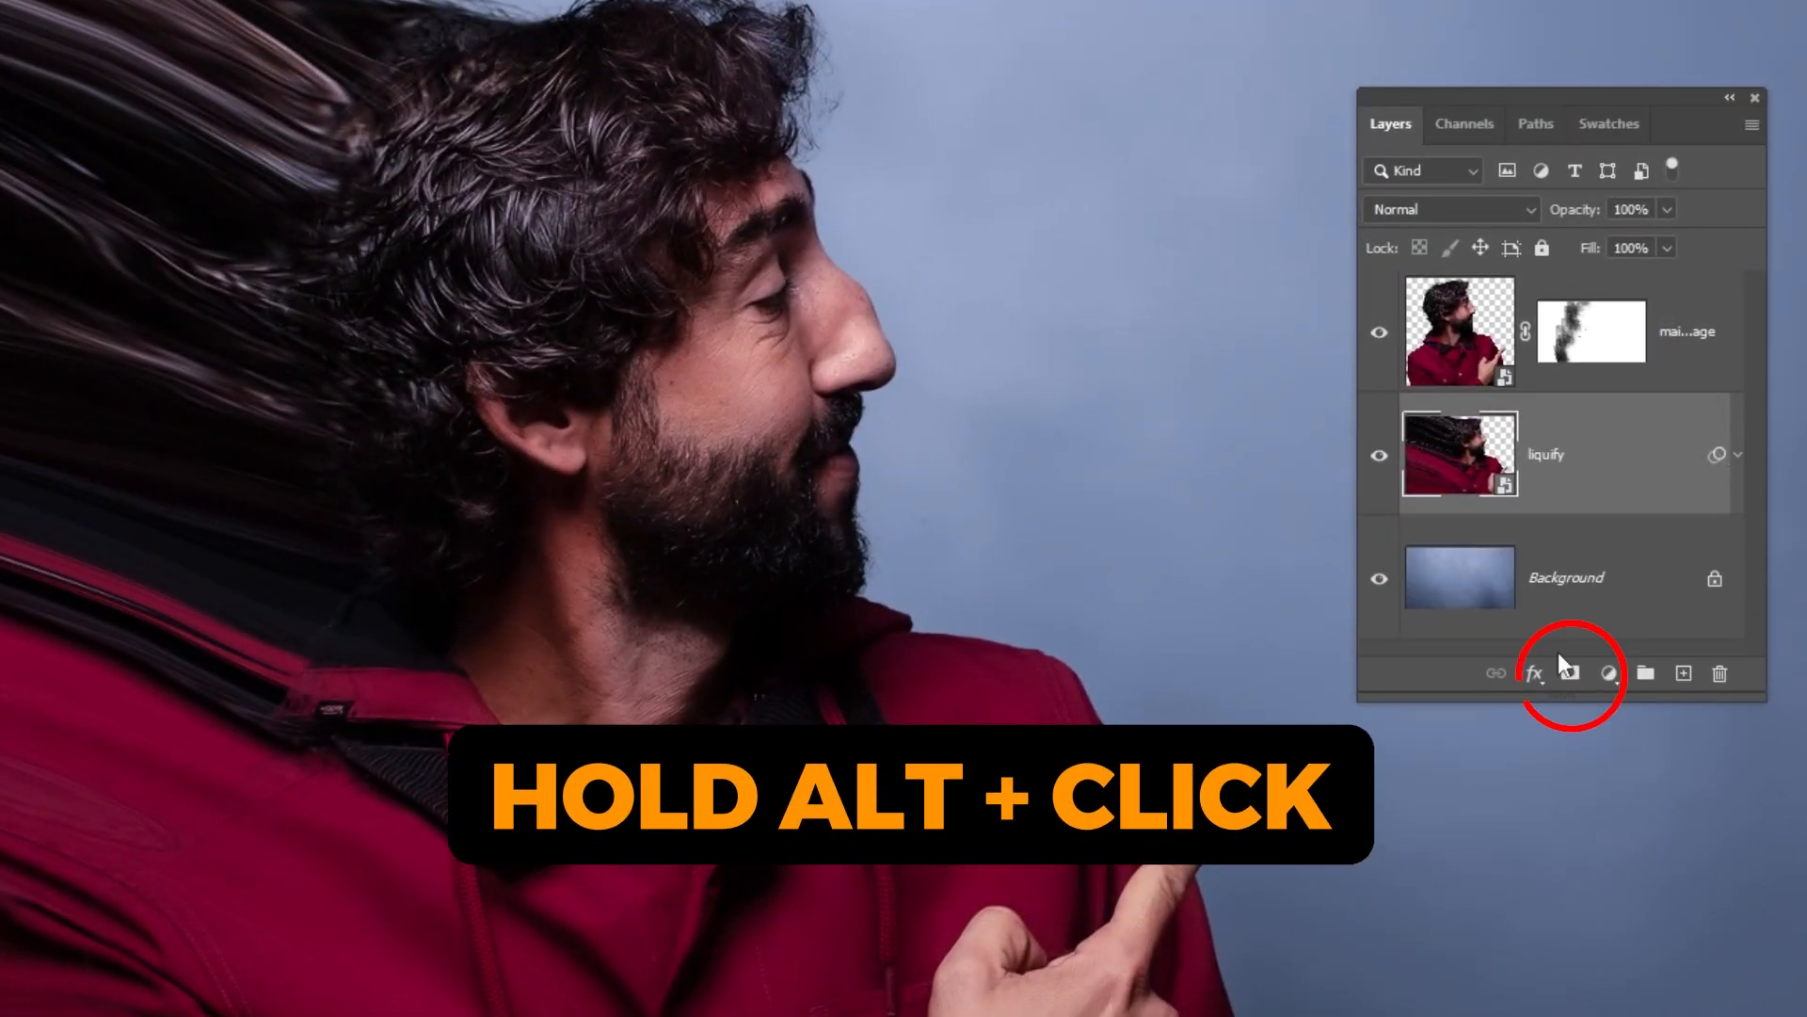
Step: Give the liquify layer a hide-all black mask and bring back Brush Settings with F5
{"action": "left_click", "coordinate": [1570, 673]}
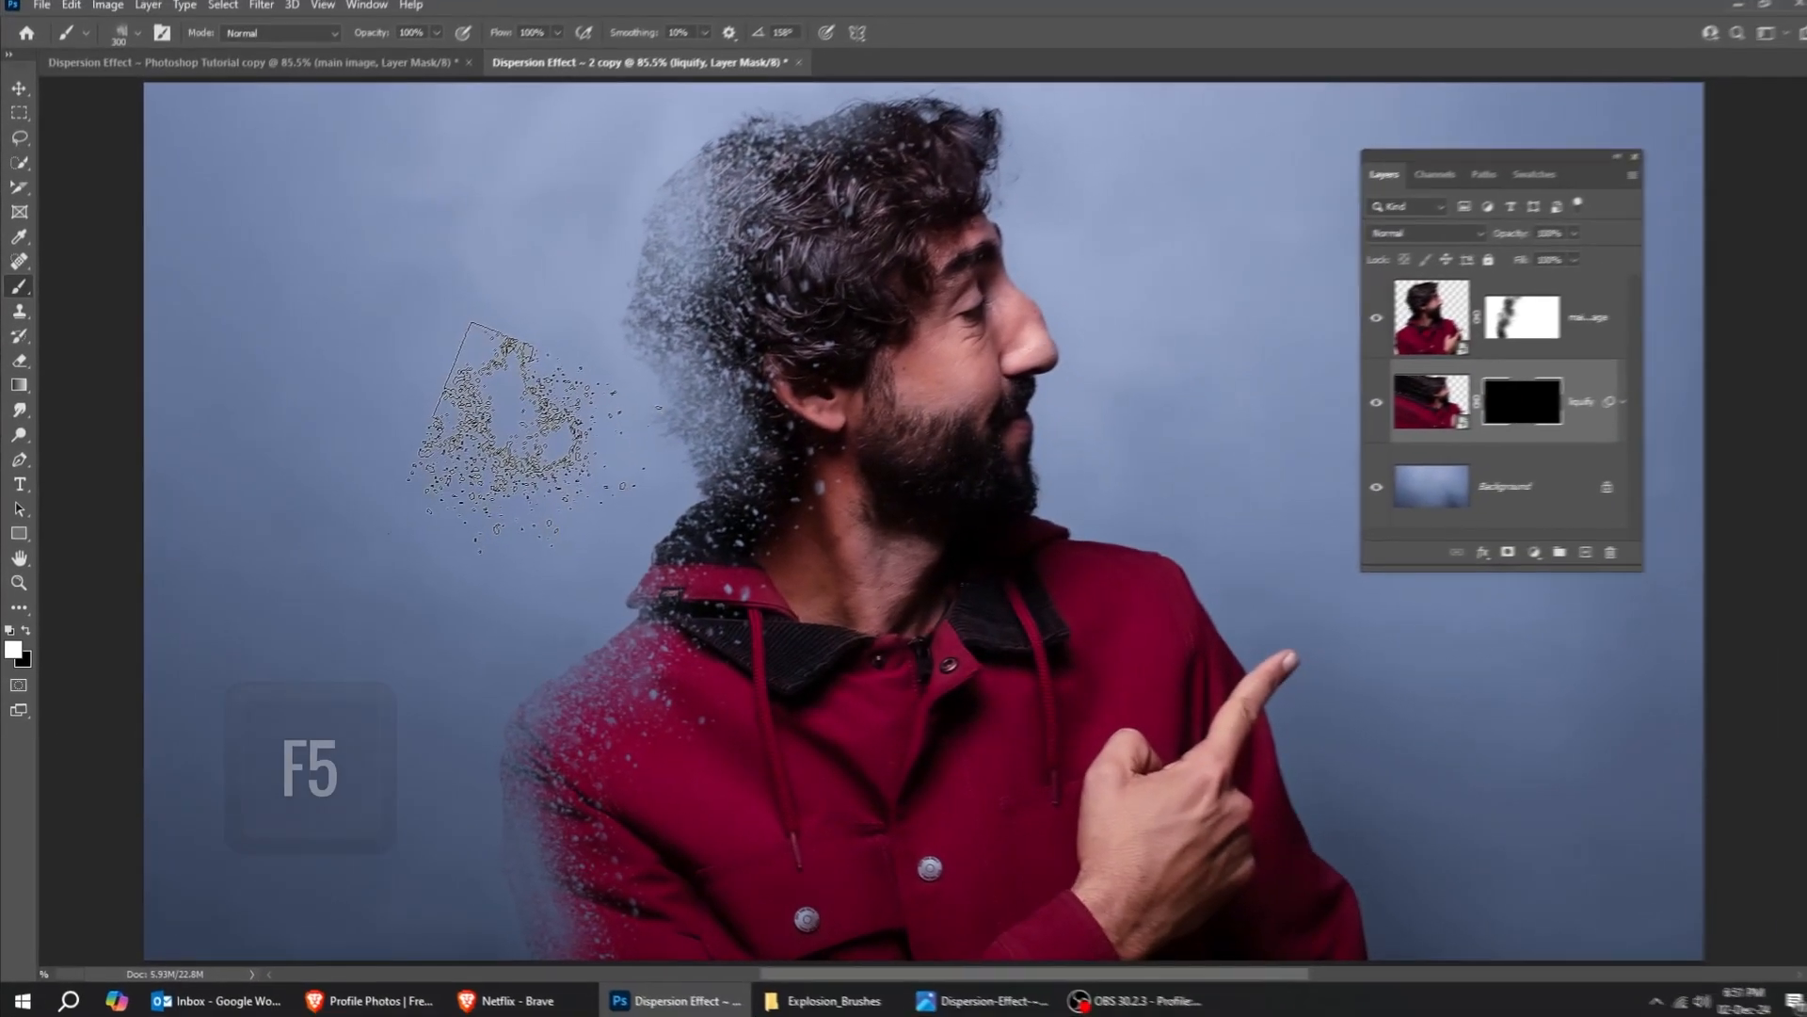
{"action": "key", "text": "f5"}
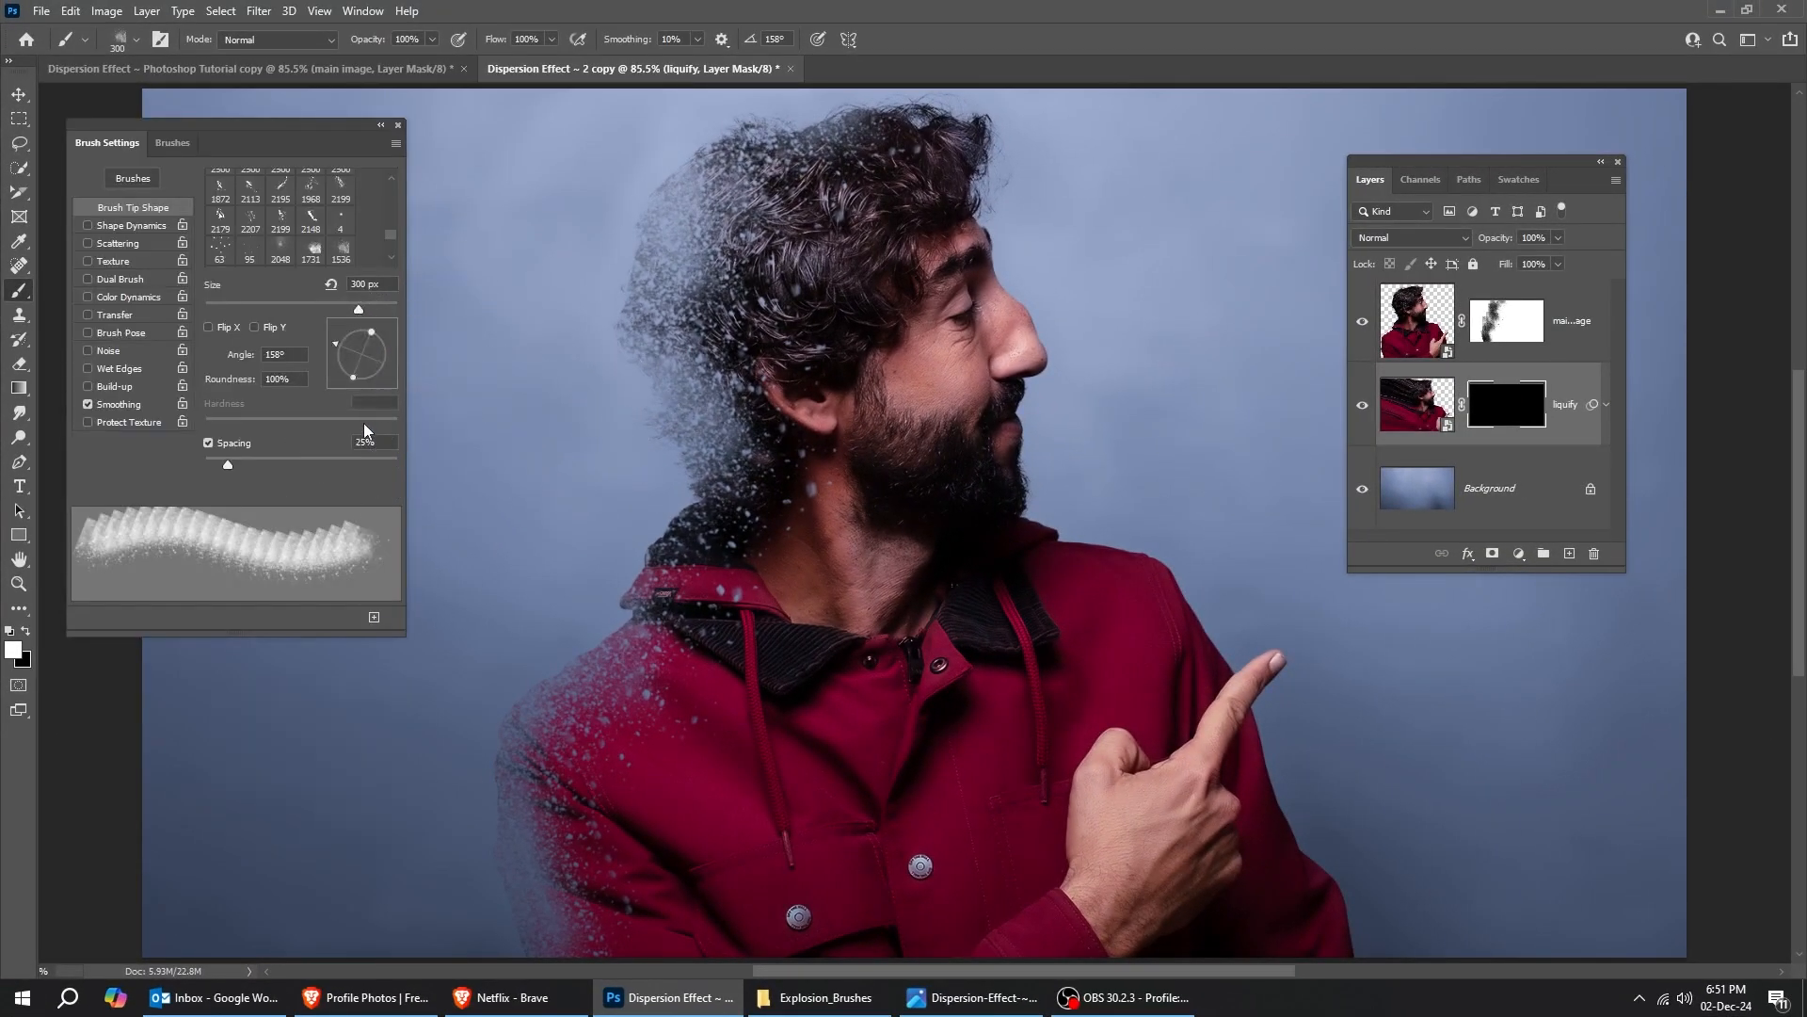
Step: Paint white explosion particles into the liquify mask at new angles, revealing streaks scattering left
{"action": "left_click_drag", "start_coordinate": [371, 332], "coordinate": [366, 377]}
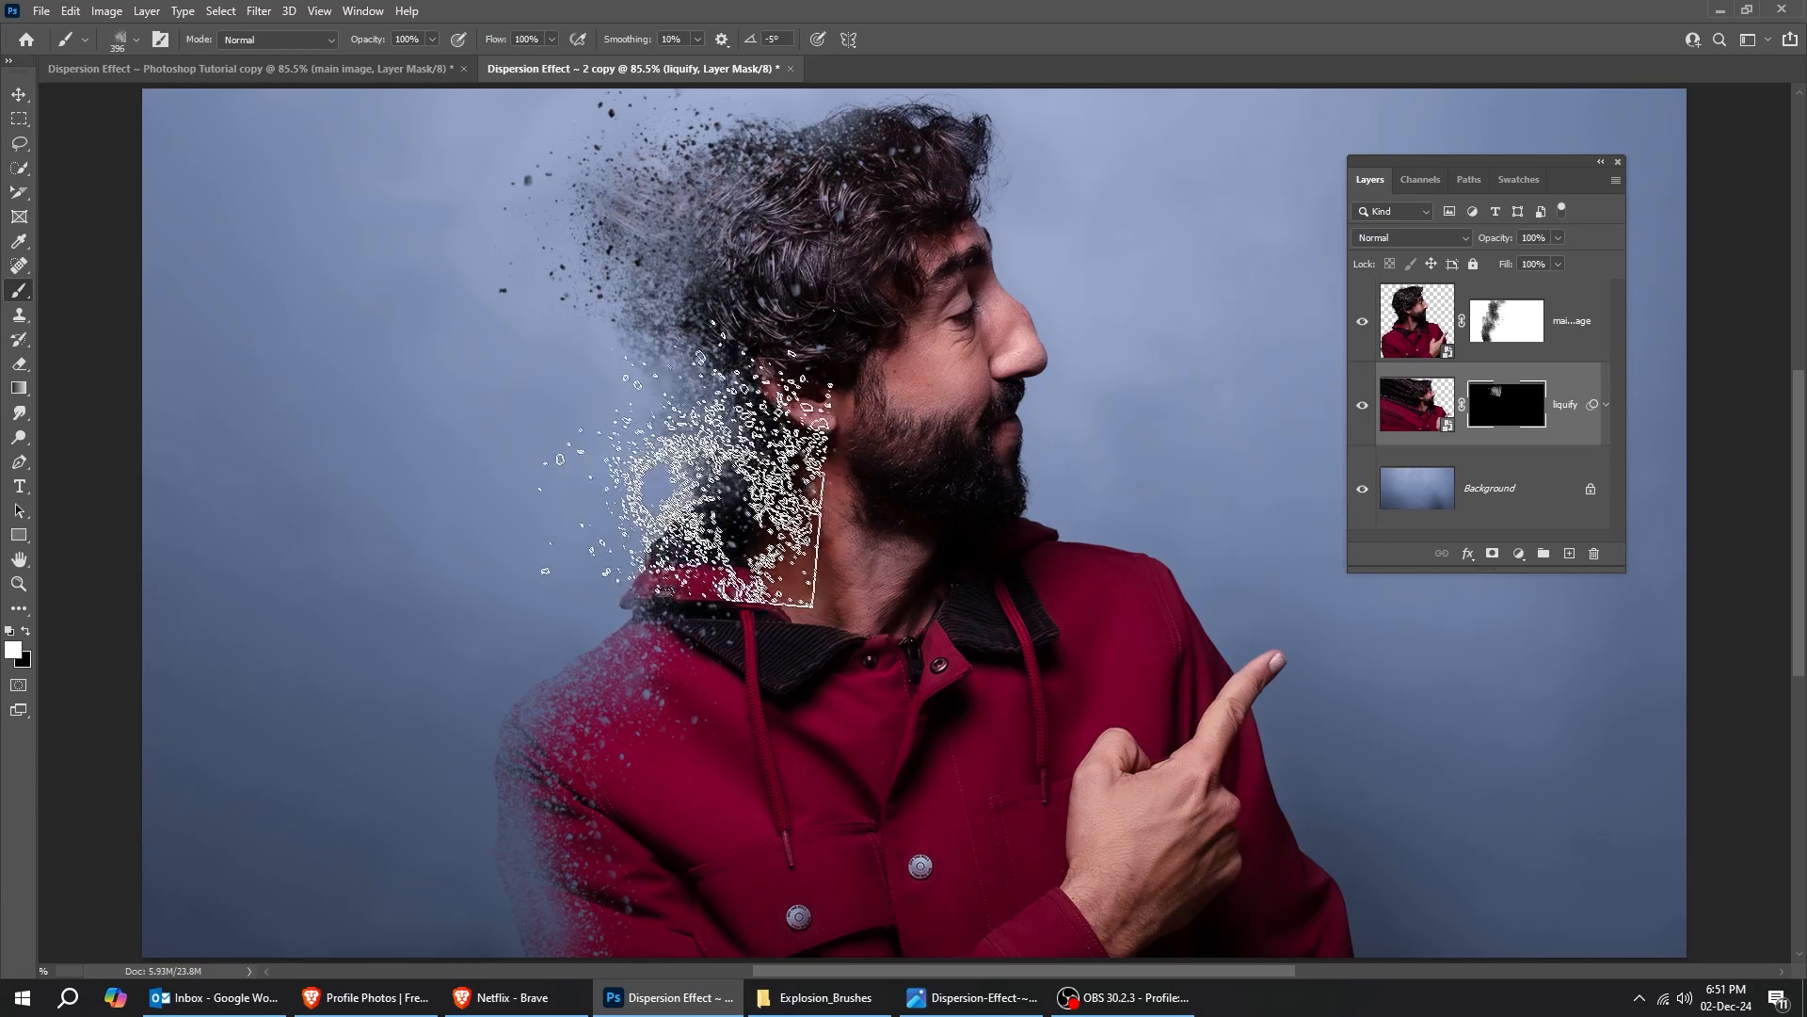
{"action": "key", "text": "]"}
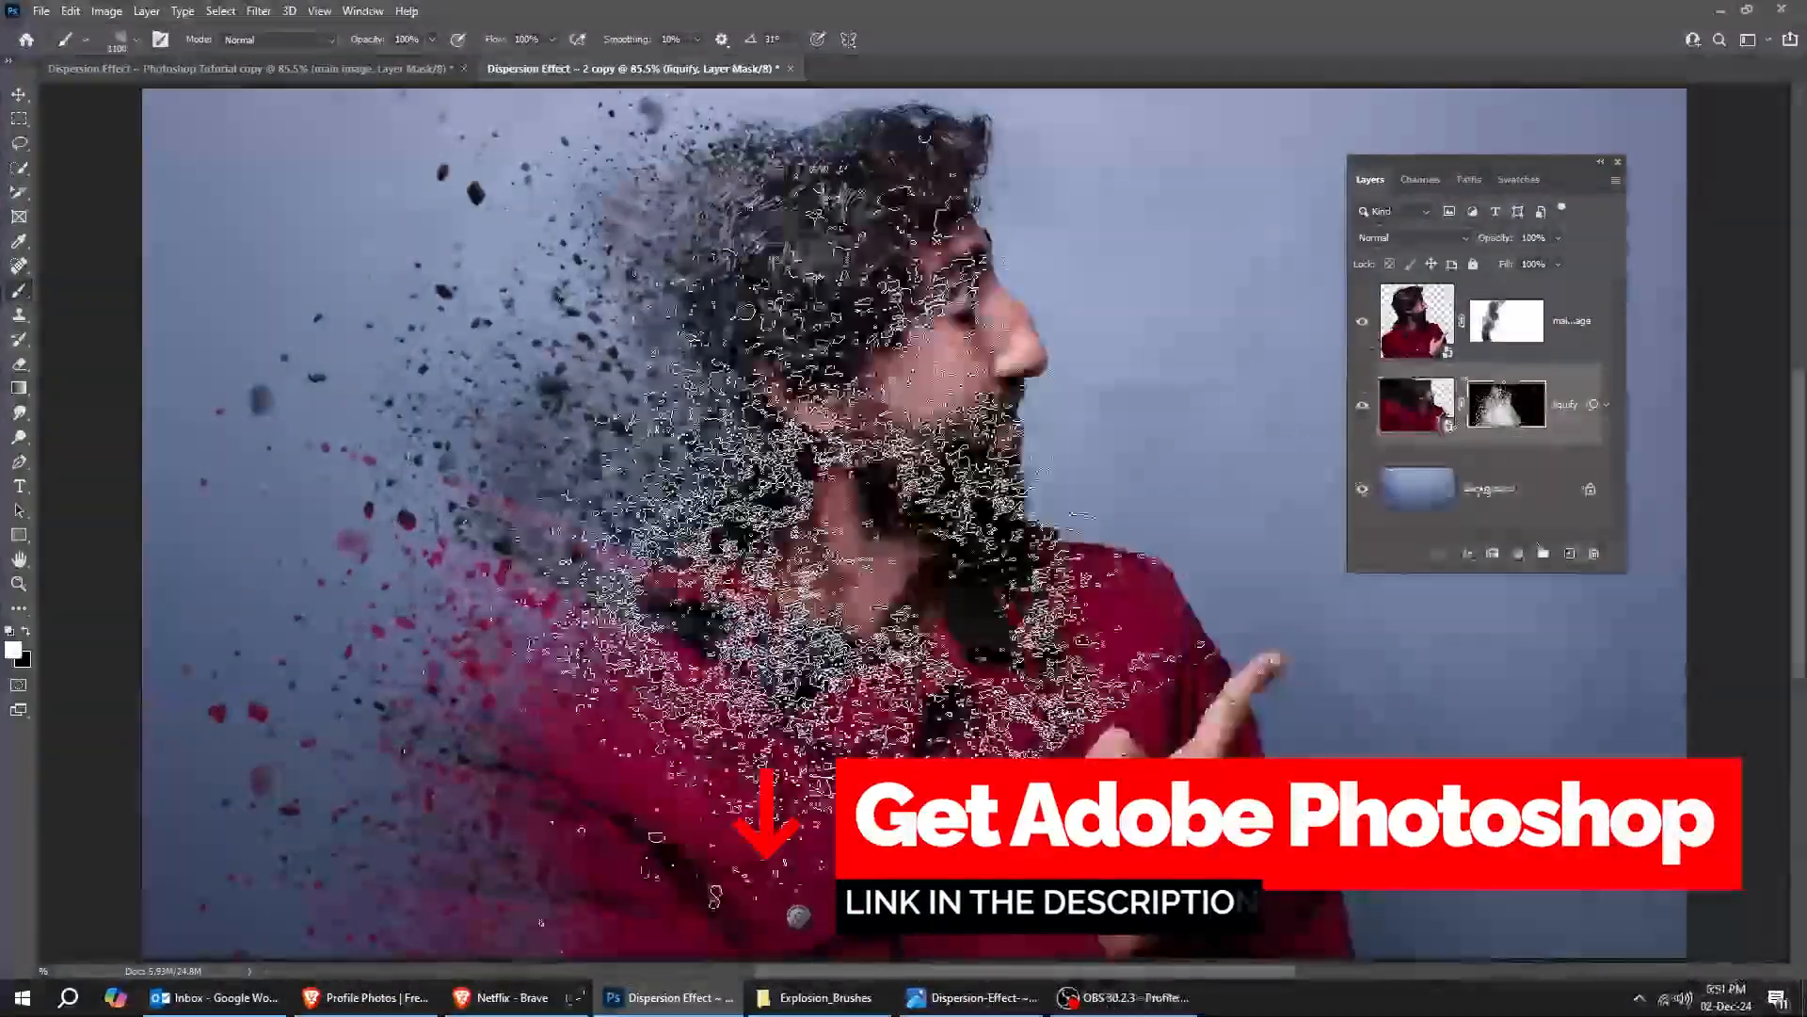
{"action": "left_click", "coordinate": [18, 94]}
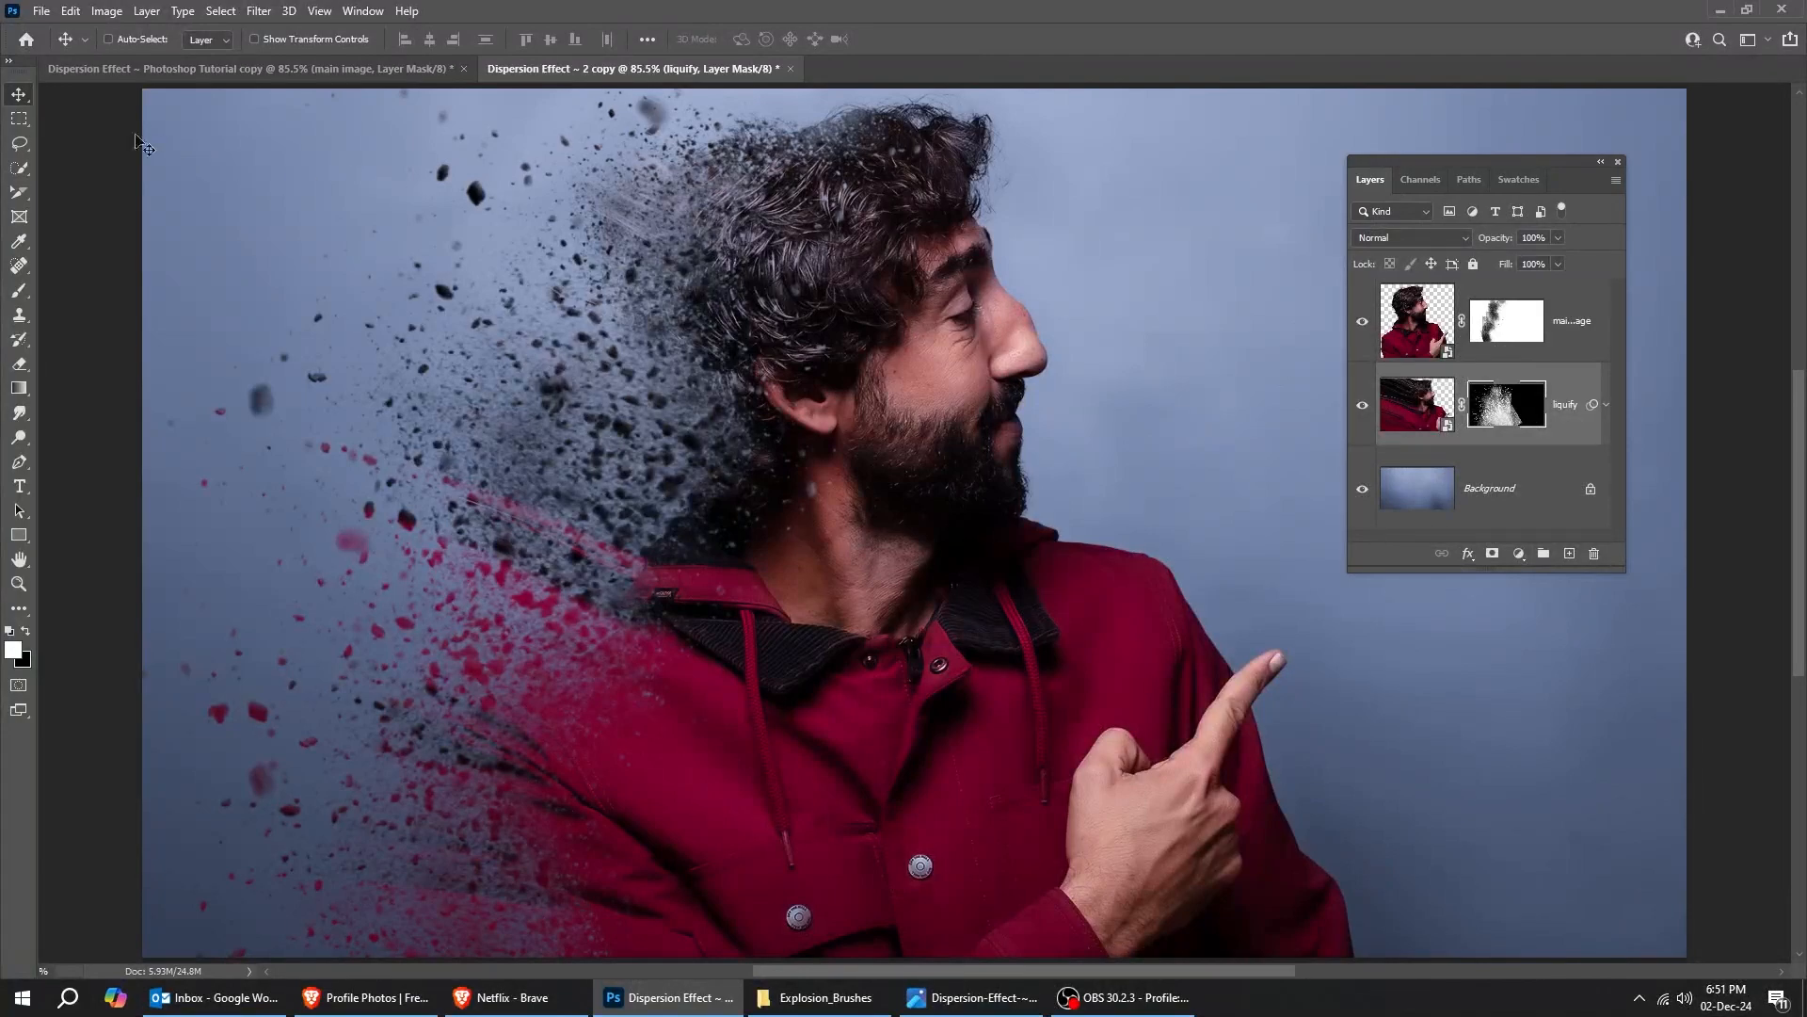